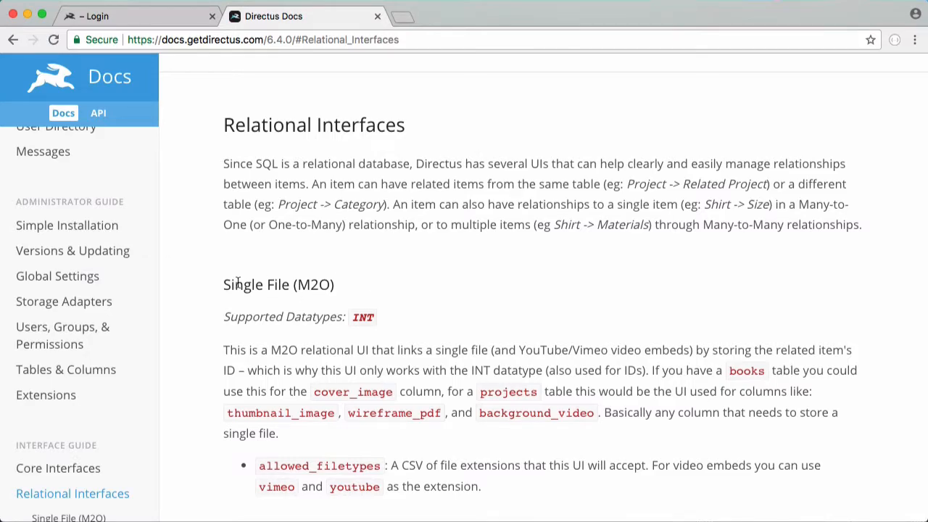
# Scroll the Relational Interfaces docs past Many-to-Many and Many-to-One Type-Ahead down to the One-to-Many section
pyautogui.doubleClick(279, 284)
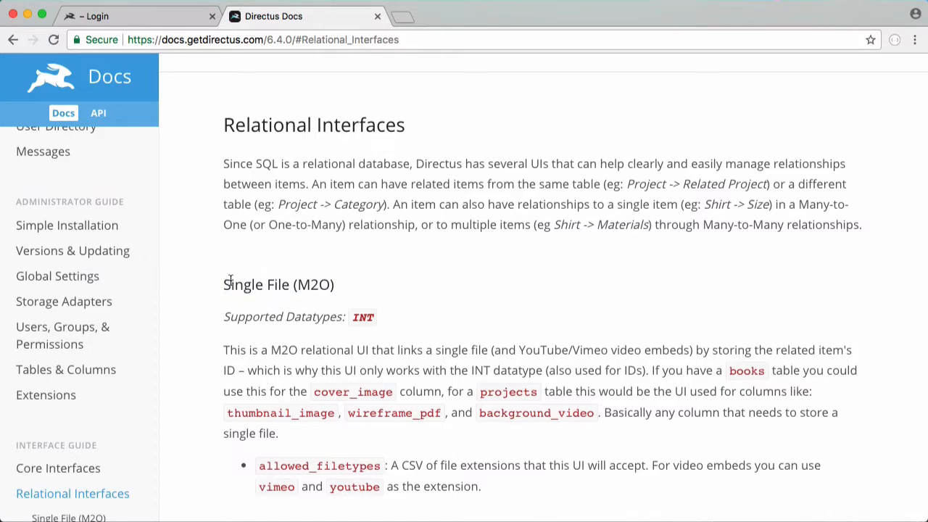
pyautogui.doubleClick(255, 284)
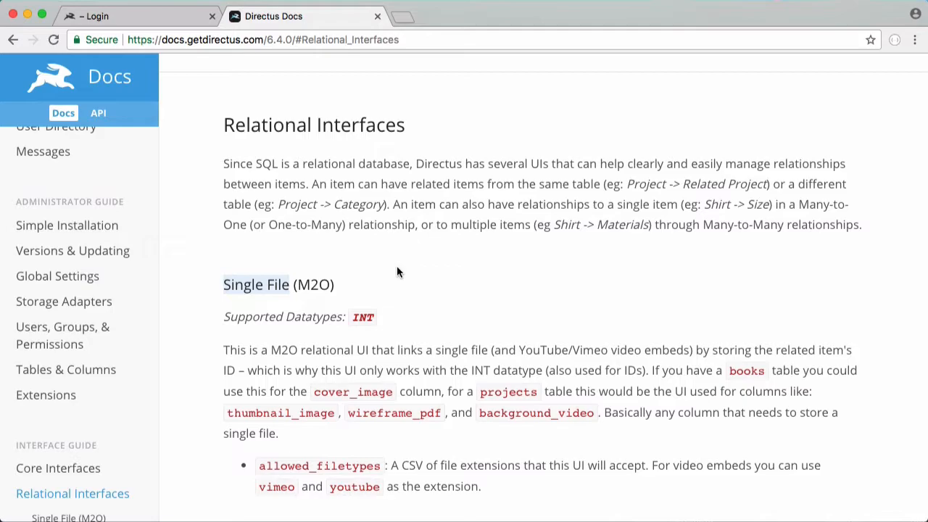
pyautogui.moveTo(536, 113)
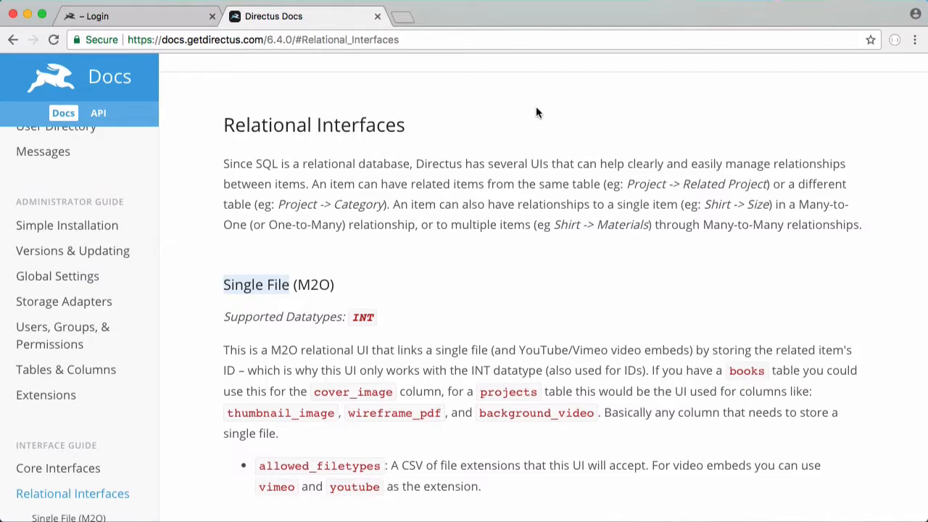
pyautogui.scroll(-3)
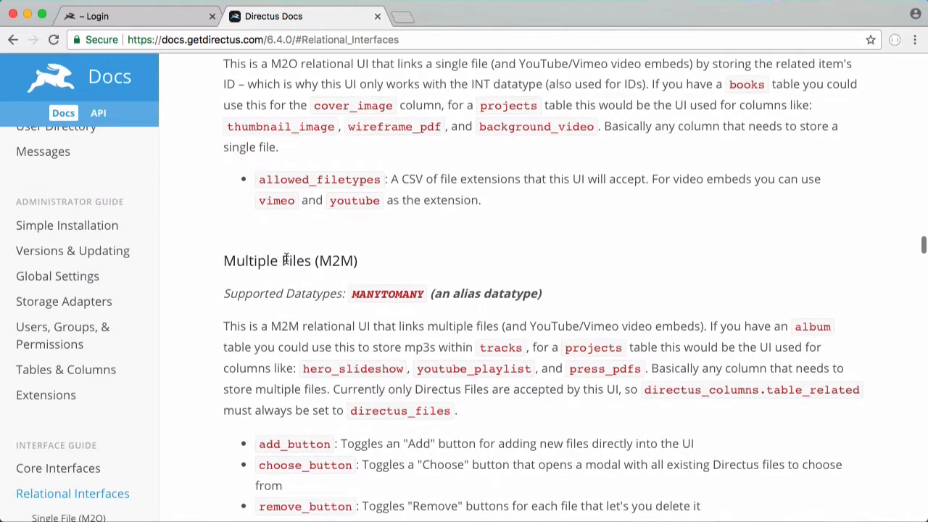
pyautogui.scroll(-3)
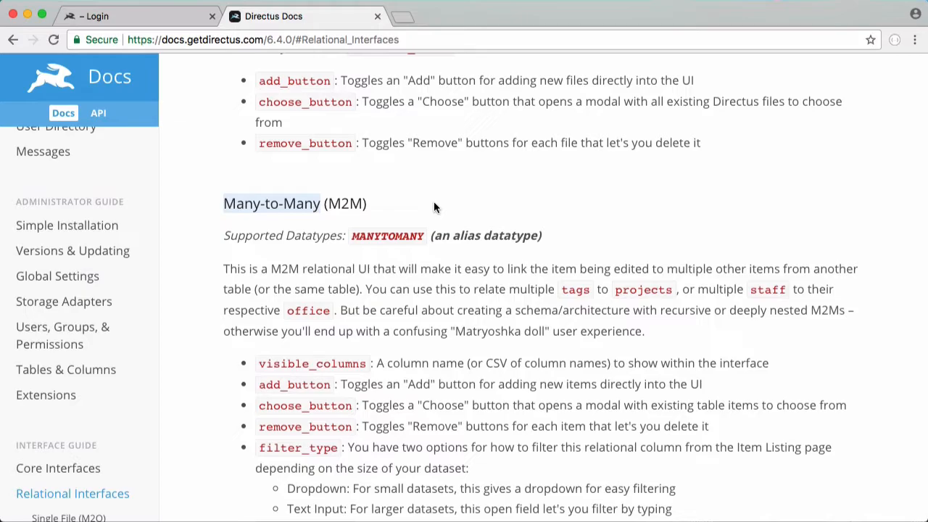
pyautogui.moveTo(471, 200)
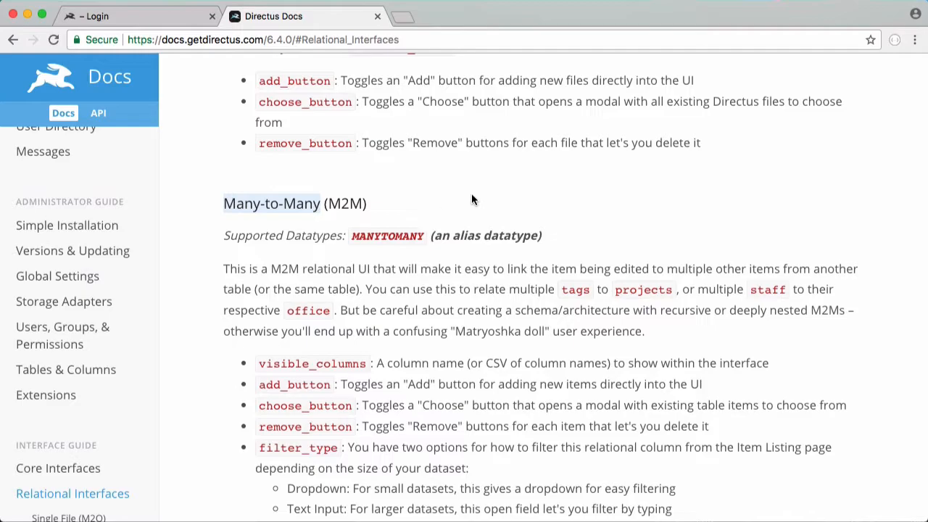
pyautogui.scroll(-3)
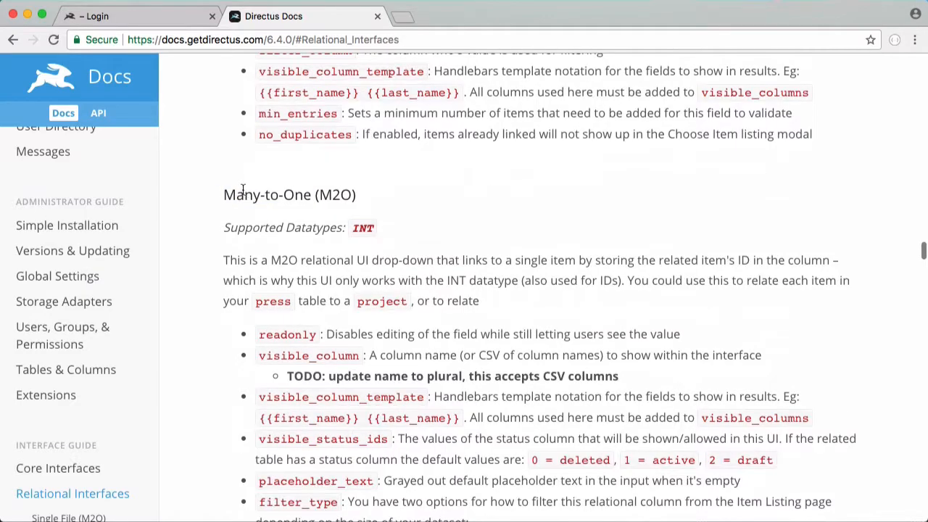
pyautogui.scroll(-3)
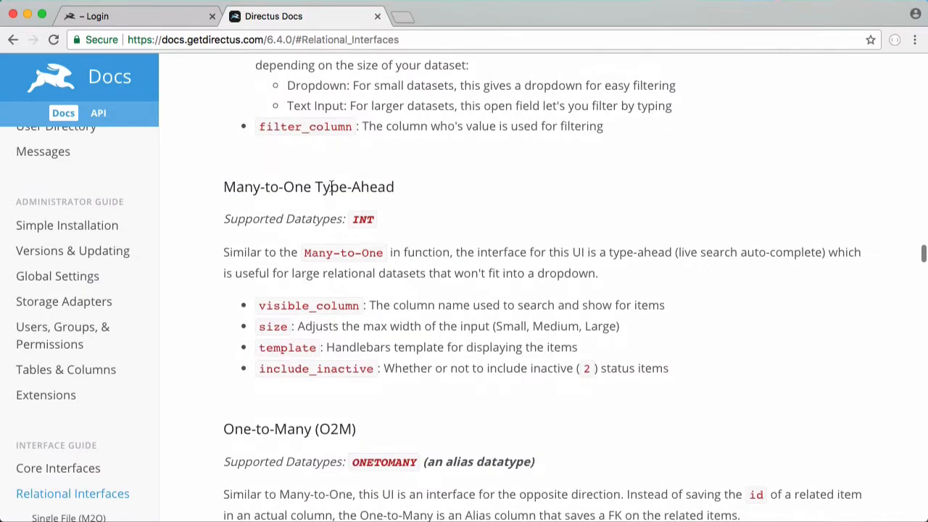
pyautogui.scroll(3)
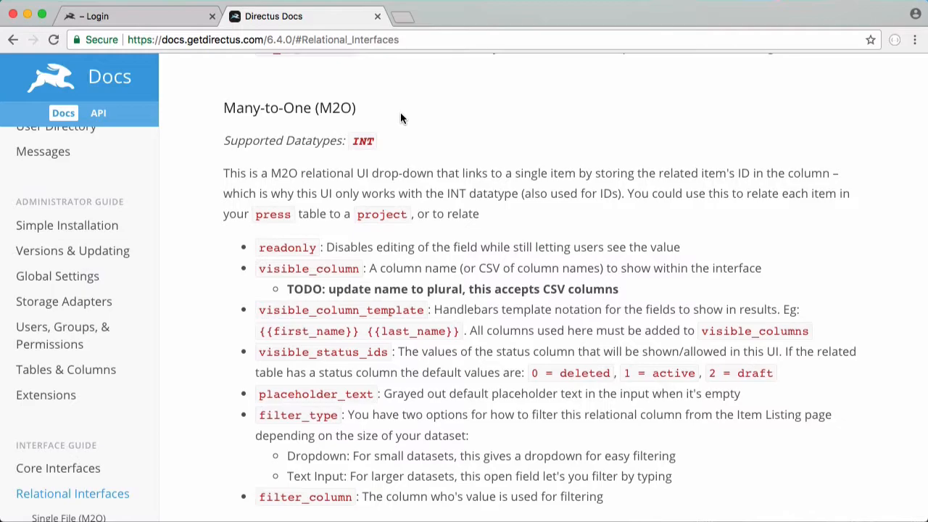
pyautogui.scroll(-3)
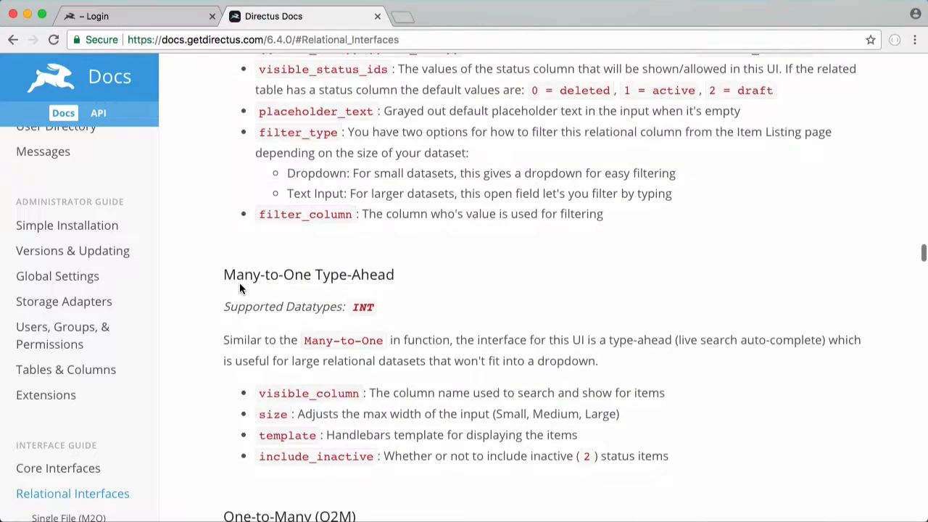
pyautogui.moveTo(380, 283)
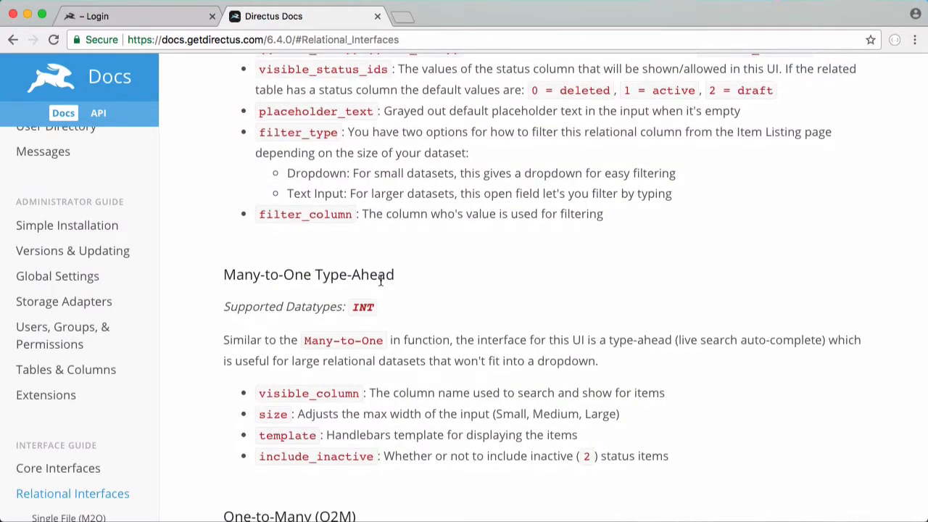
pyautogui.moveTo(428, 283)
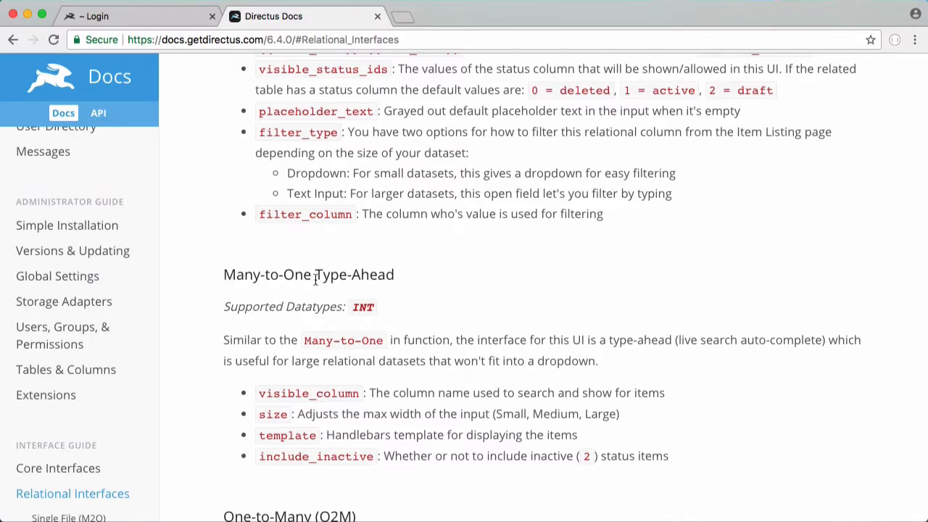
pyautogui.moveTo(495, 279)
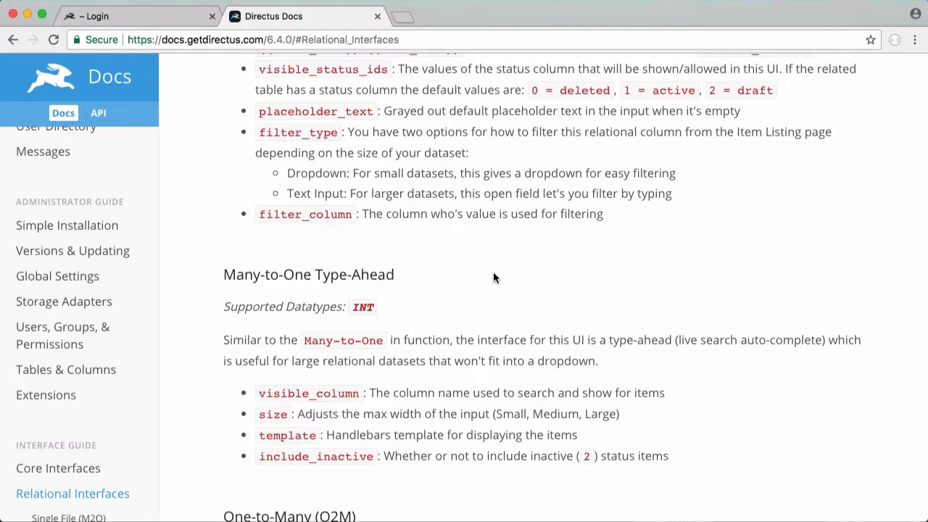
pyautogui.scroll(-3)
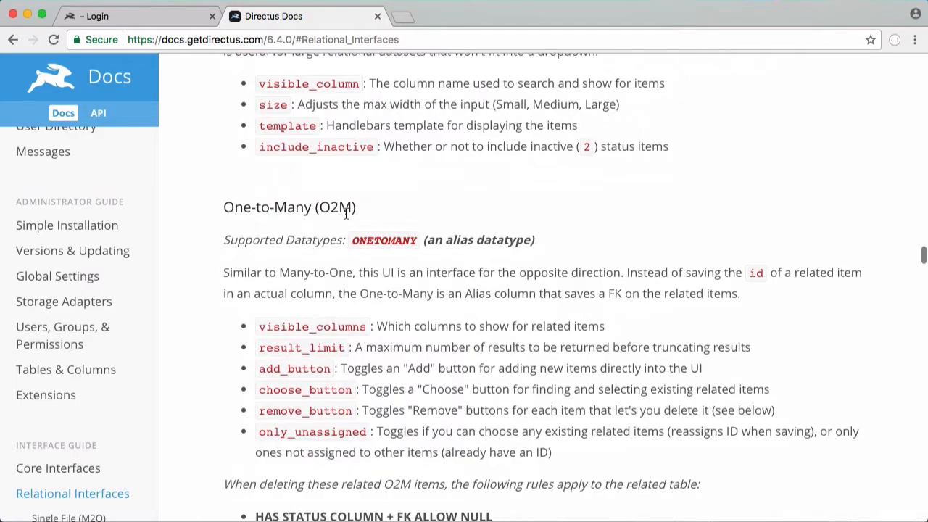
# Return to the Directus admin and manage Tables & Inputs, listing the Photos and Users tables
pyautogui.click(138, 16)
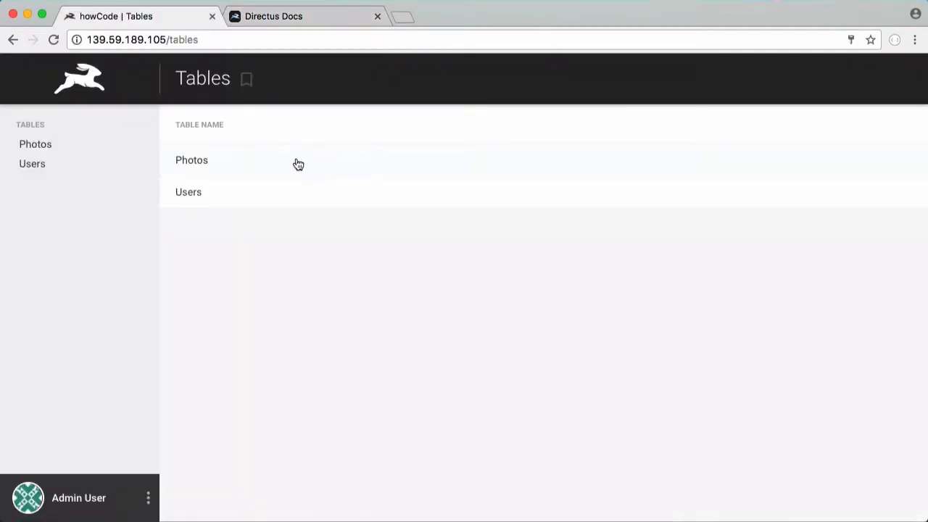
pyautogui.click(191, 159)
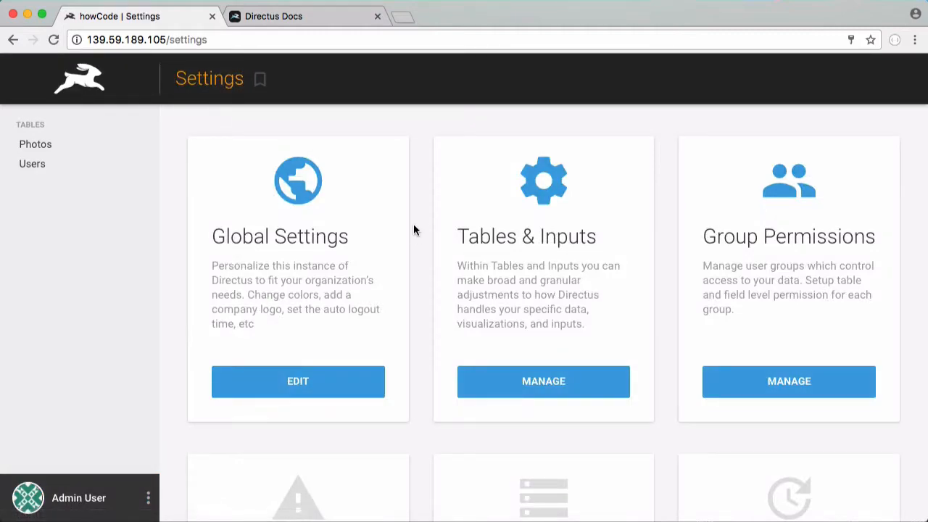
pyautogui.click(542, 381)
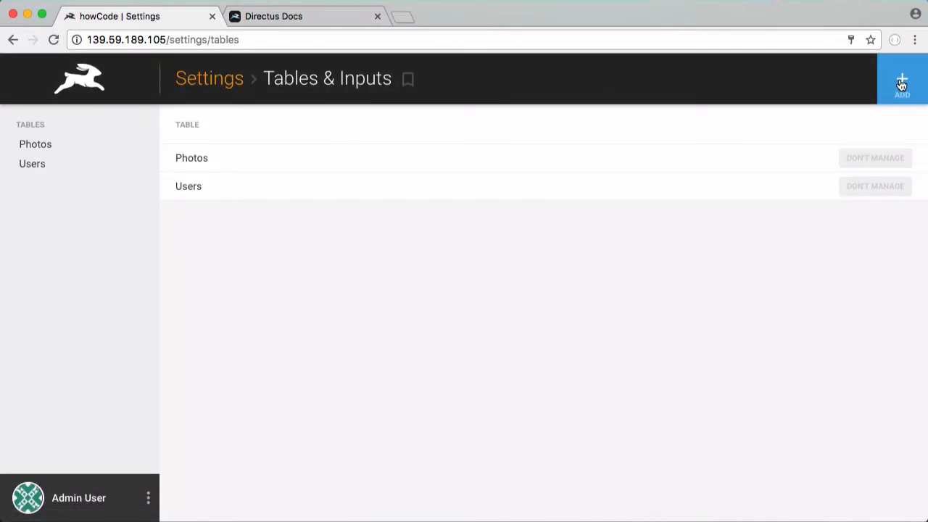
# Create a new table named 'tags'
pyautogui.click(902, 80)
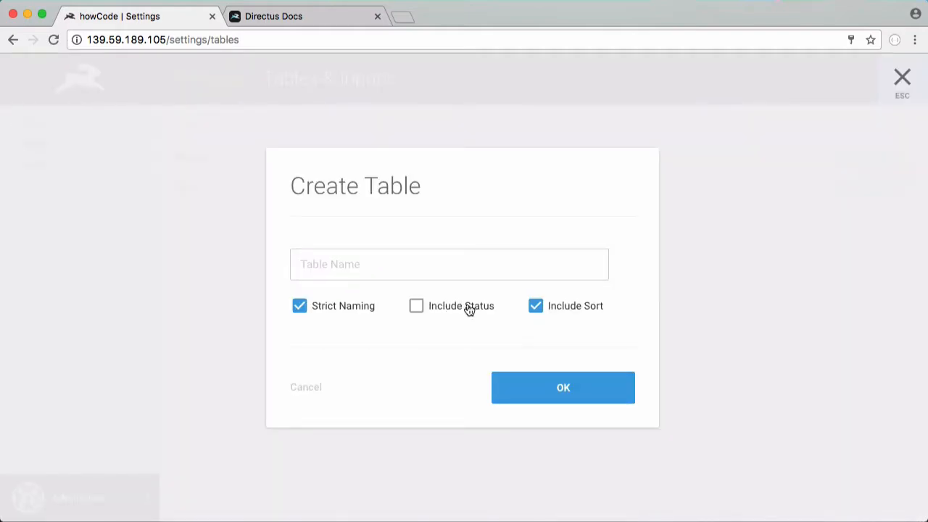
pyautogui.write('tags')
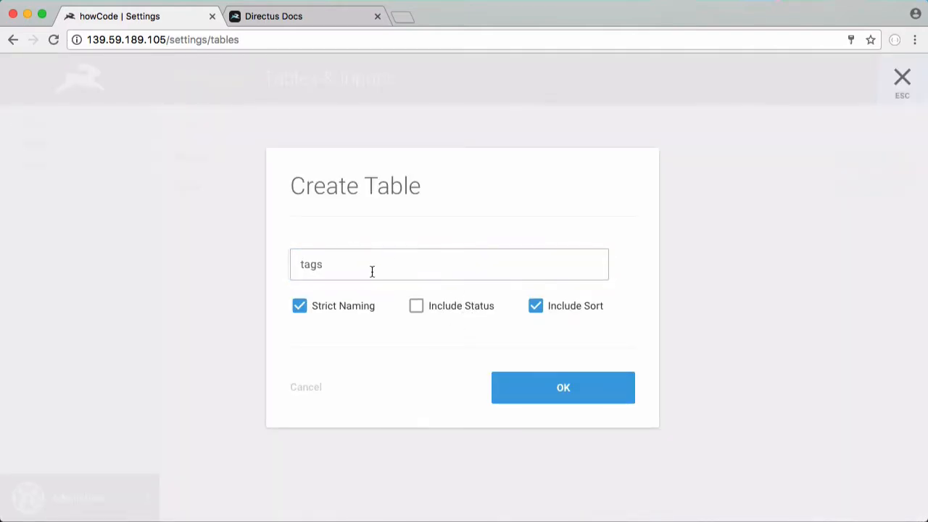
pyautogui.click(562, 387)
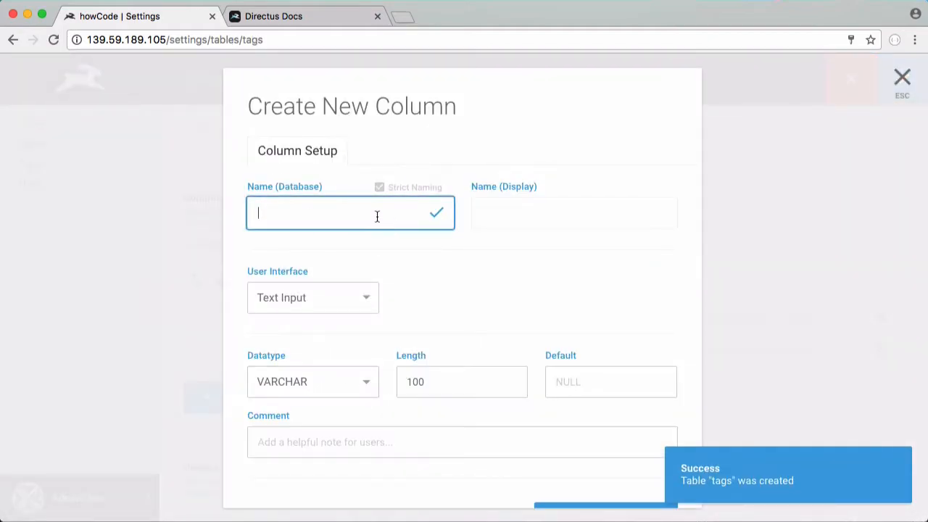
# Add a tag_name text column to the tags table and save it
pyautogui.write('tag')
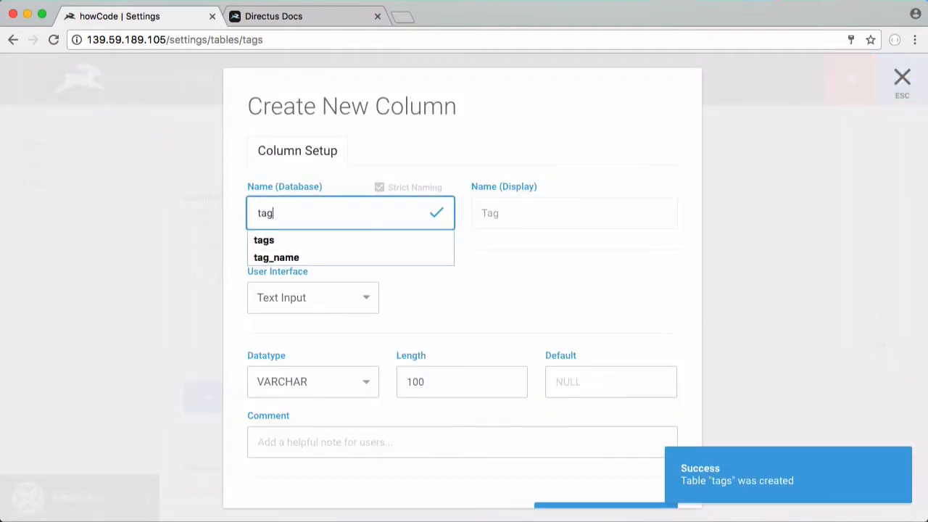
pyautogui.click(276, 258)
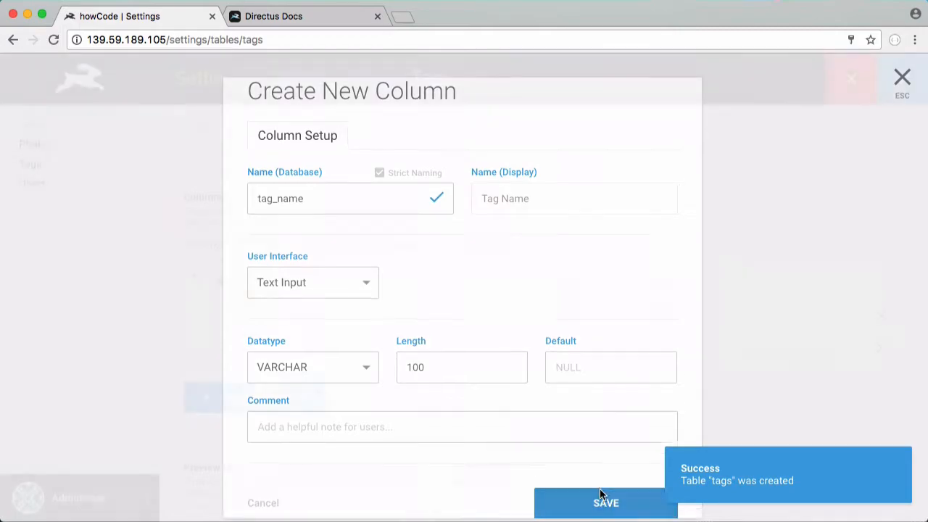
pyautogui.click(606, 501)
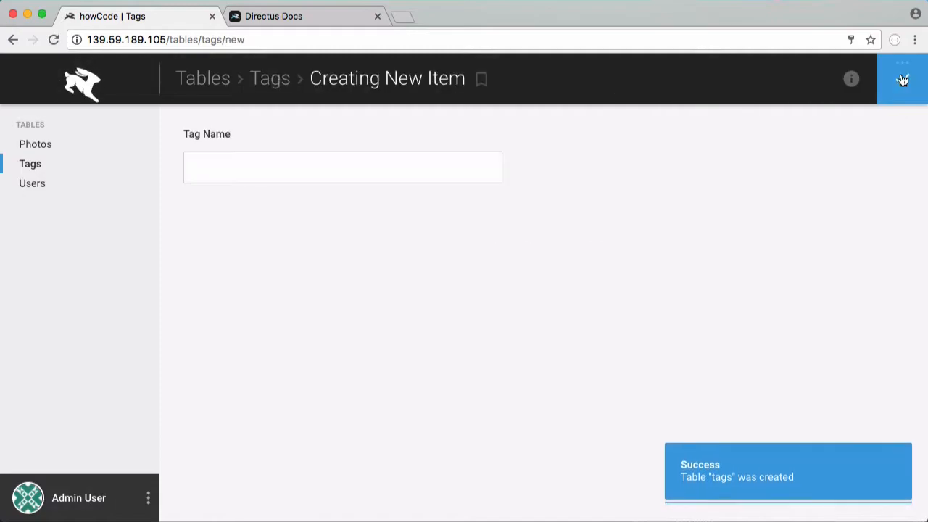
# Save the tag entries so the Tags table lists HTML, PHP and Python
pyautogui.write('HTML')
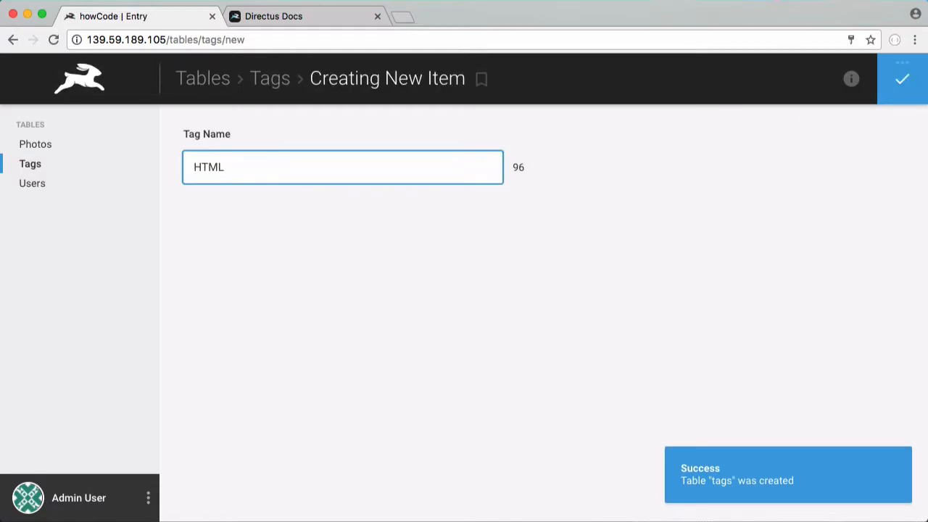
pyautogui.click(902, 78)
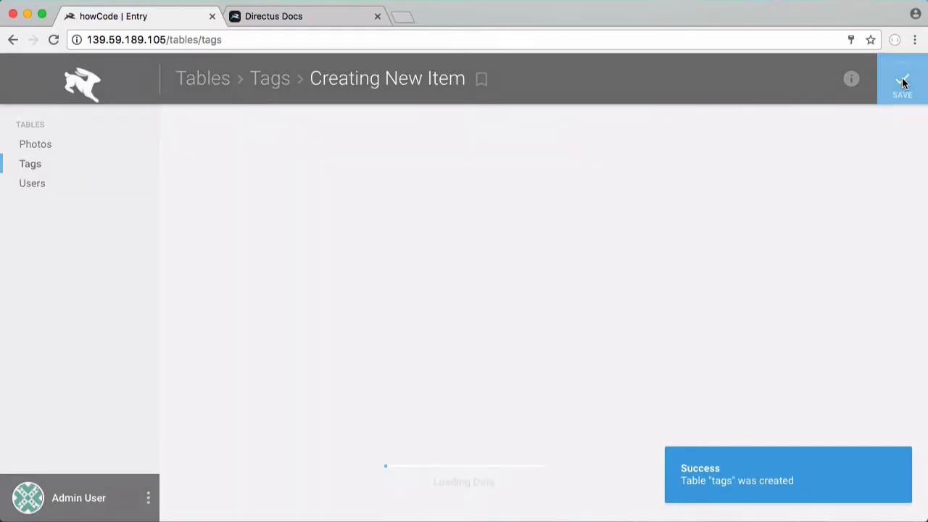
pyautogui.click(901, 78)
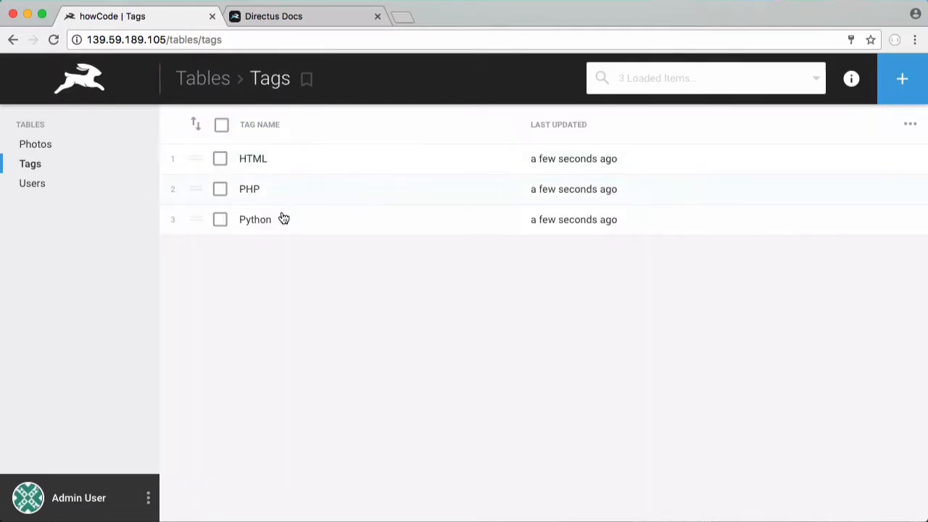
pyautogui.moveTo(278, 157)
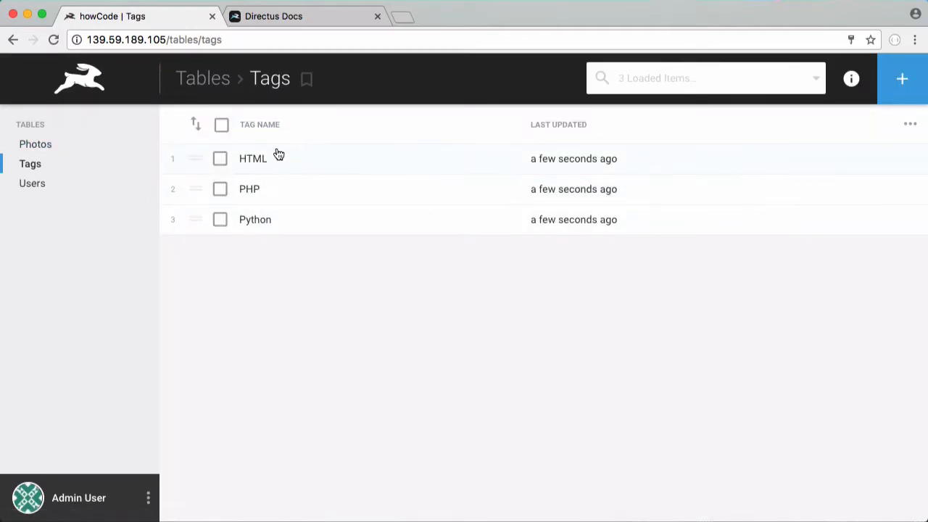
pyautogui.moveTo(166, 220)
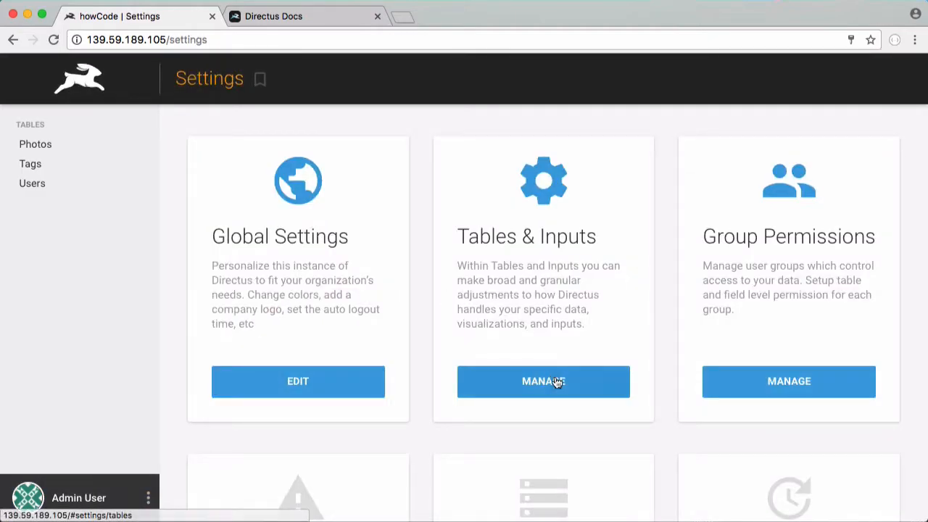
# Create a new table named 'tags_junction' from the Tables & Inputs manager
pyautogui.click(542, 381)
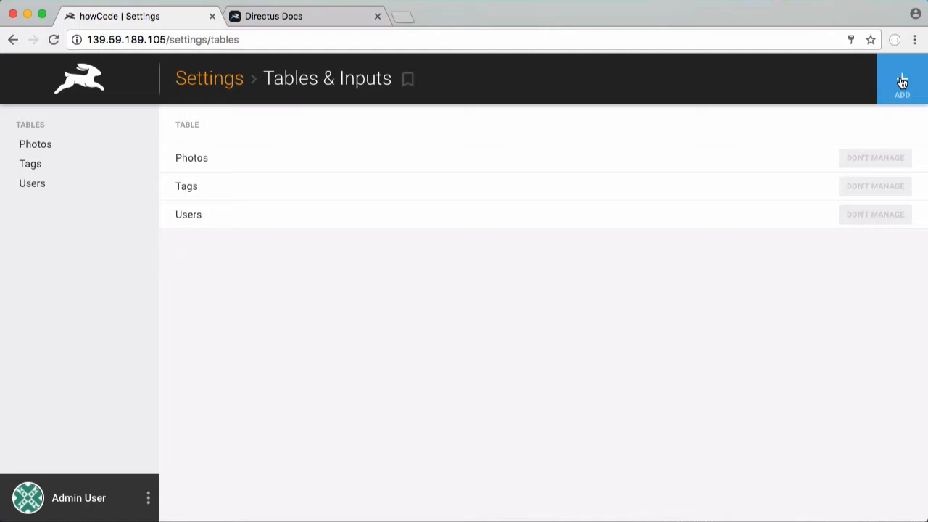
pyautogui.click(901, 79)
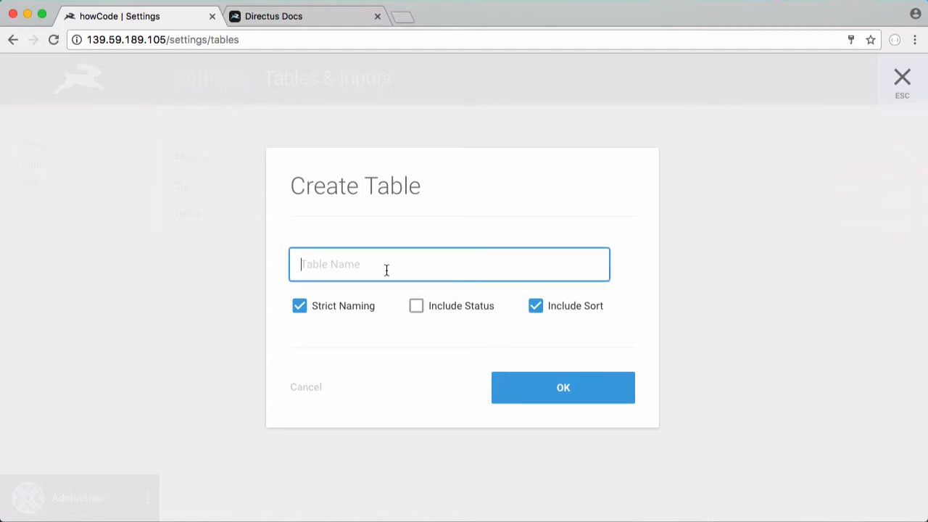
pyautogui.write('tags_junction')
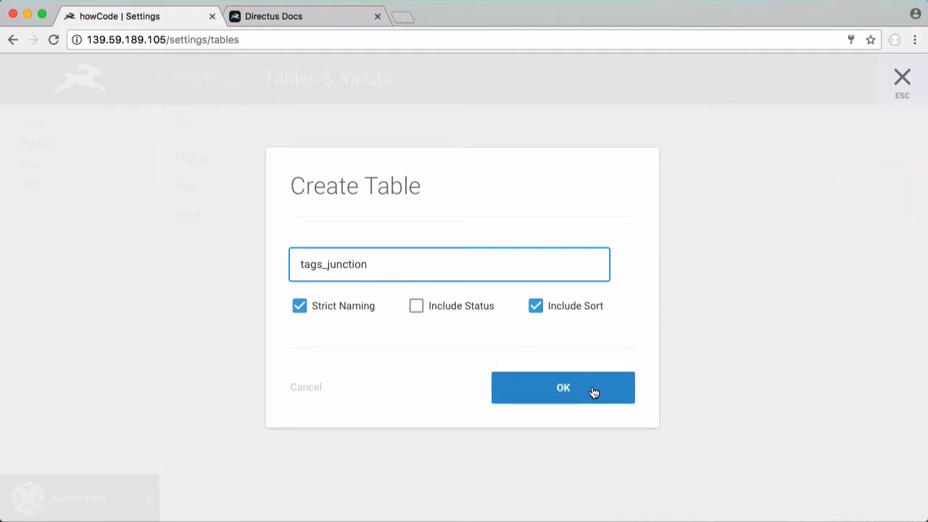
pyautogui.click(563, 387)
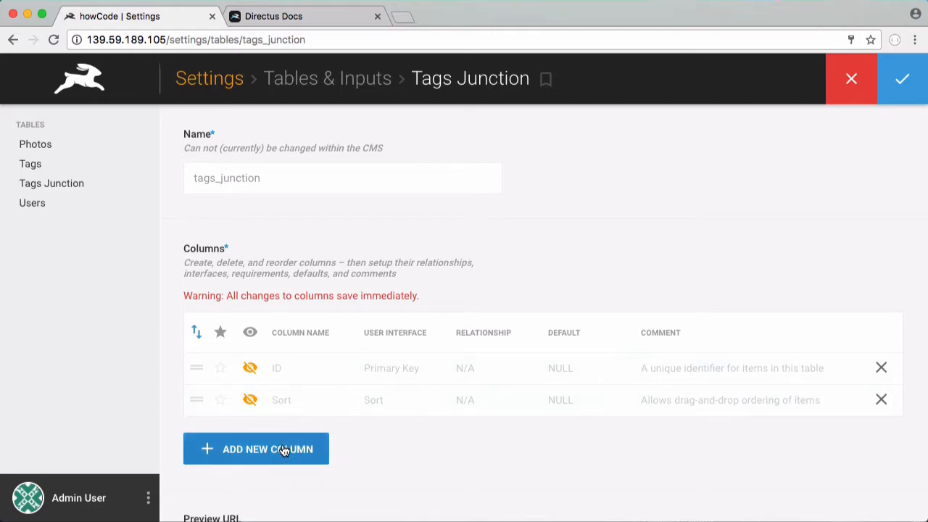
# Add numeric tag_id and photo_id columns to tags_junction
pyautogui.click(255, 448)
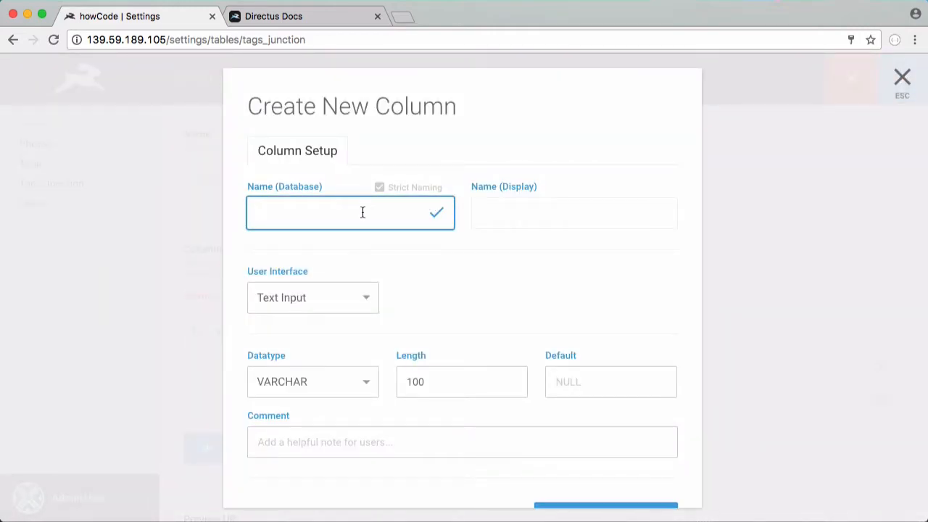
pyautogui.click(313, 297)
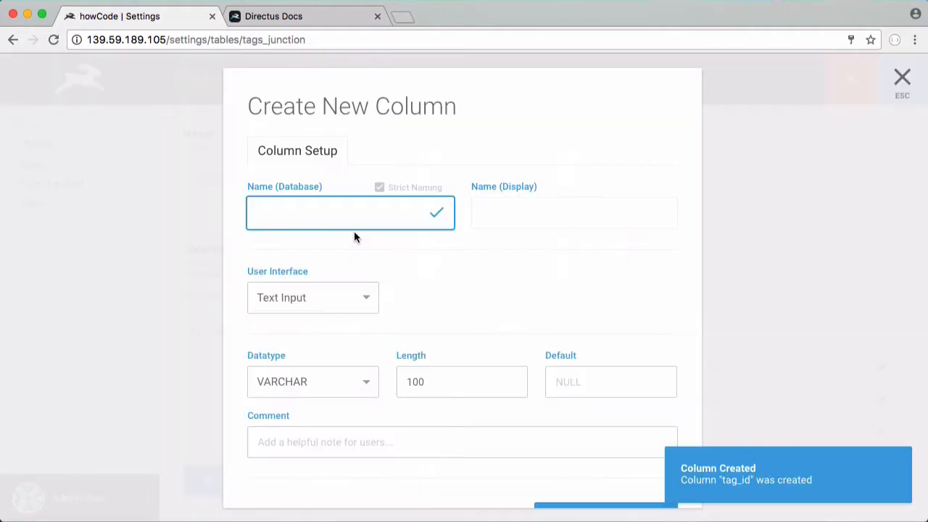
pyautogui.click(312, 297)
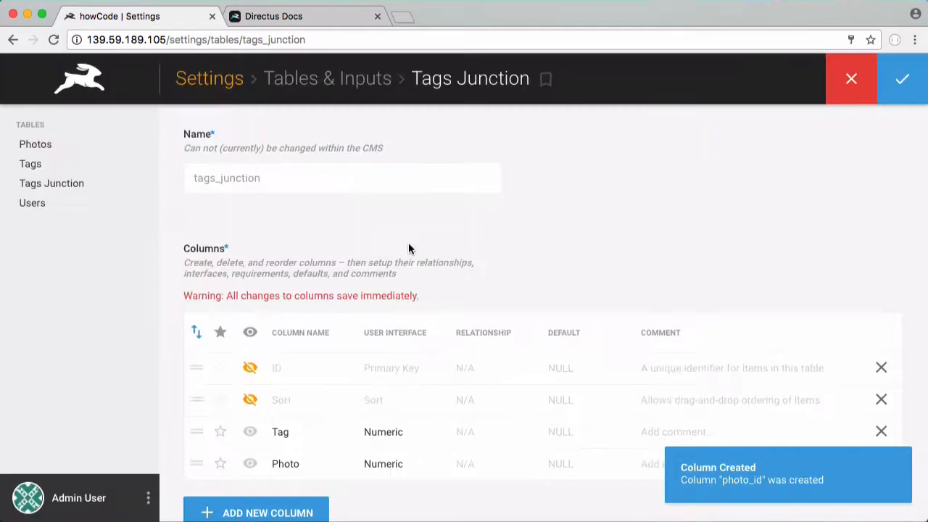
# Return to the table list and open the Photos table's column setup
pyautogui.click(851, 78)
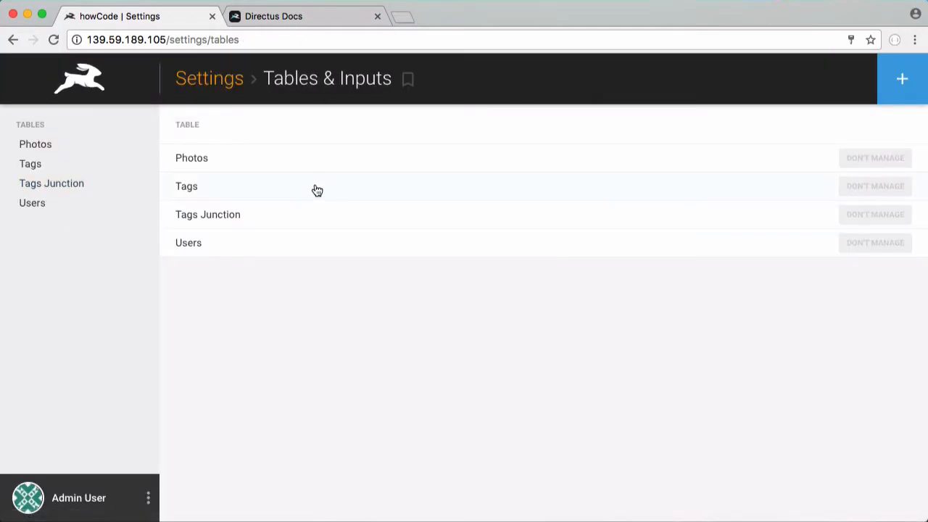
pyautogui.click(191, 156)
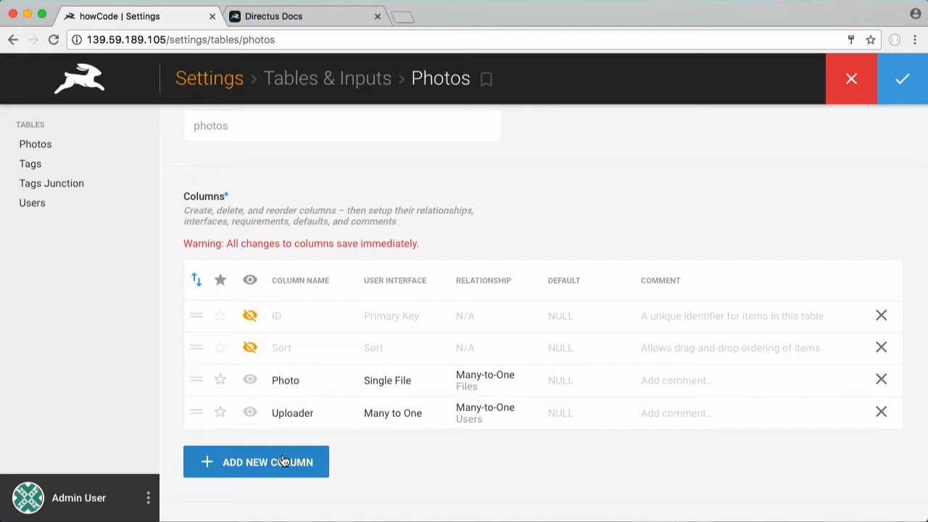
# Add a new column named 'tags' on Photos and browse the interface choices to the Relational options
pyautogui.click(255, 461)
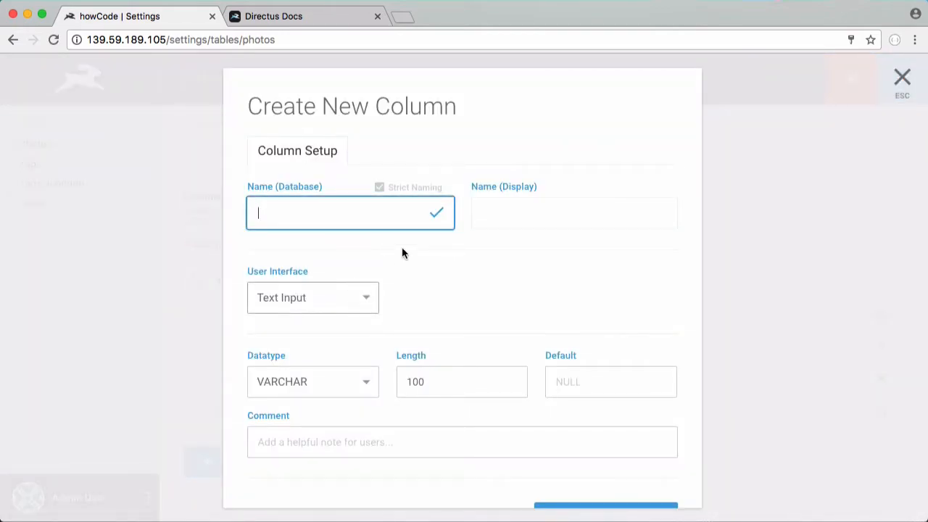
pyautogui.write('tags')
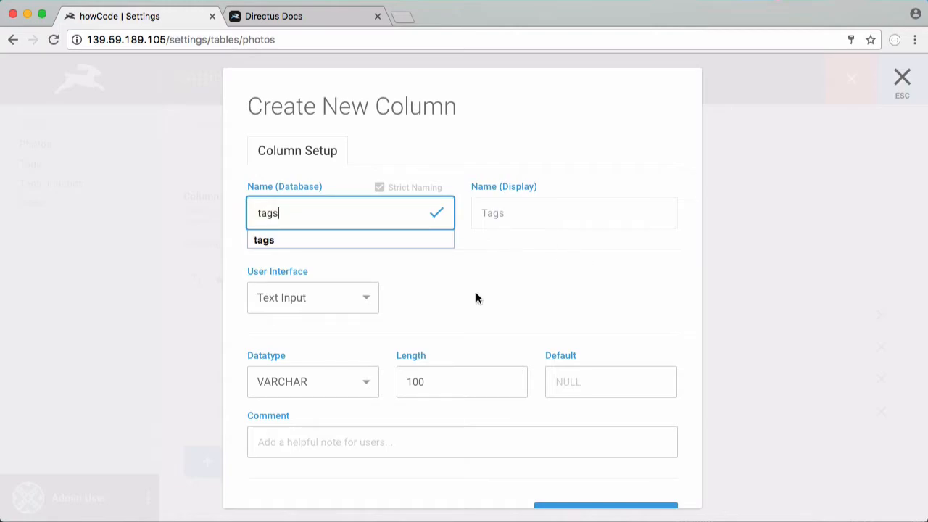
pyautogui.click(311, 297)
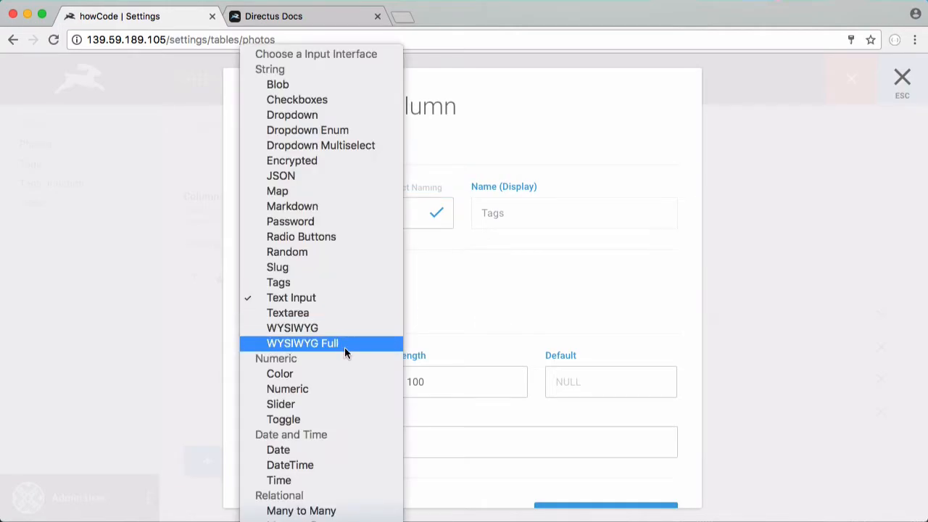
pyautogui.scroll(-3)
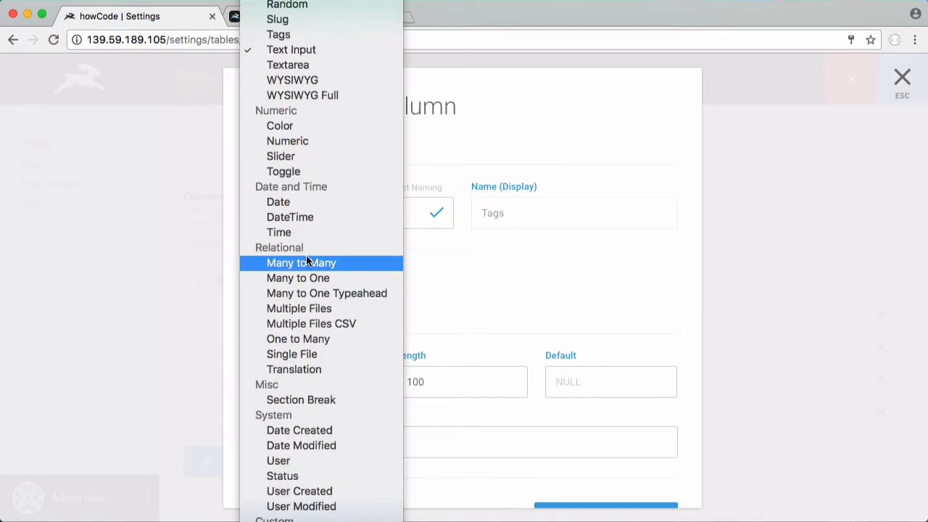
pyautogui.moveTo(325, 339)
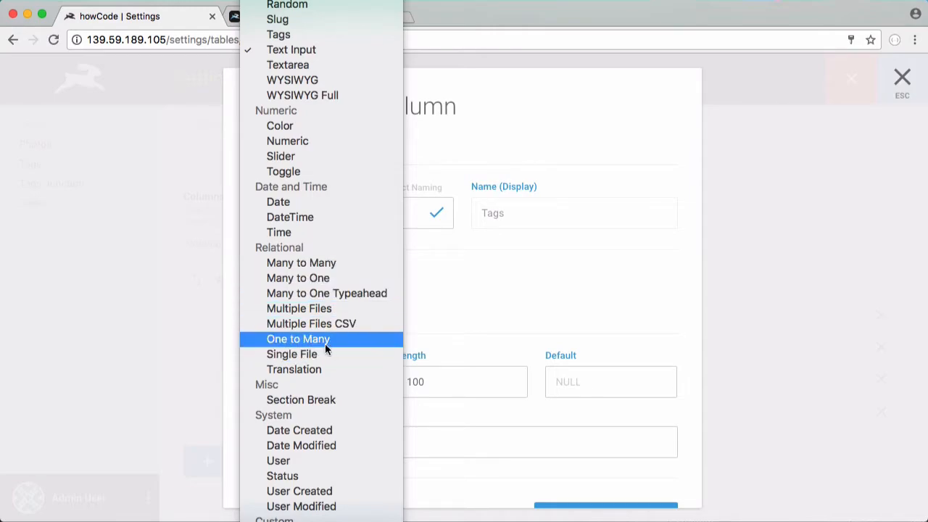
pyautogui.moveTo(291, 351)
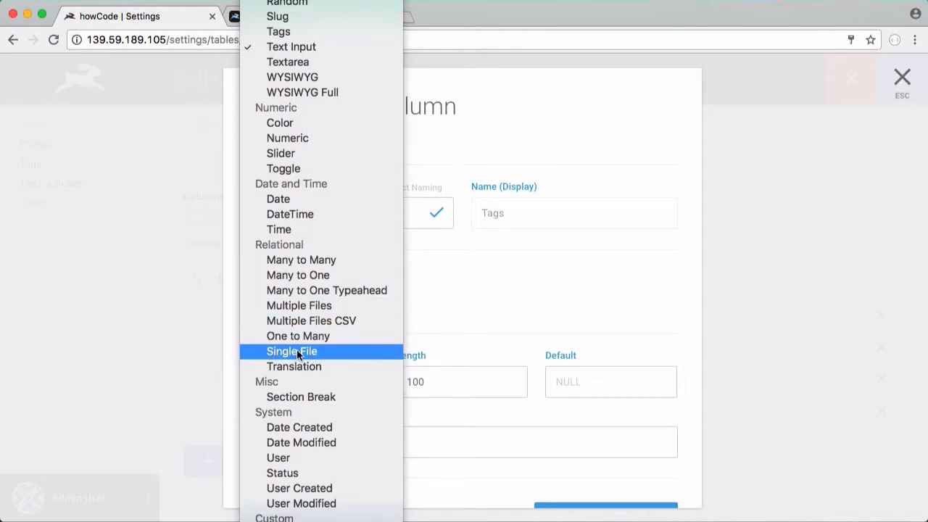
pyautogui.moveTo(297, 276)
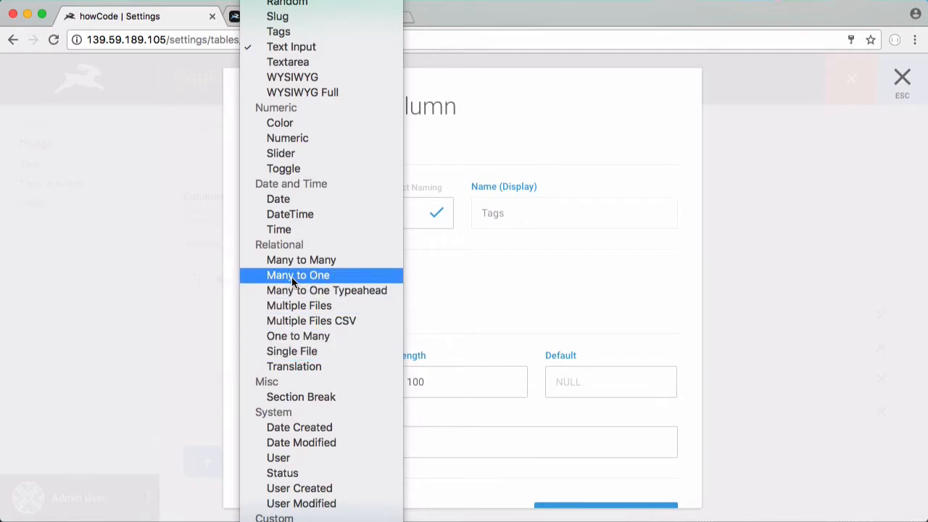
pyautogui.moveTo(333, 281)
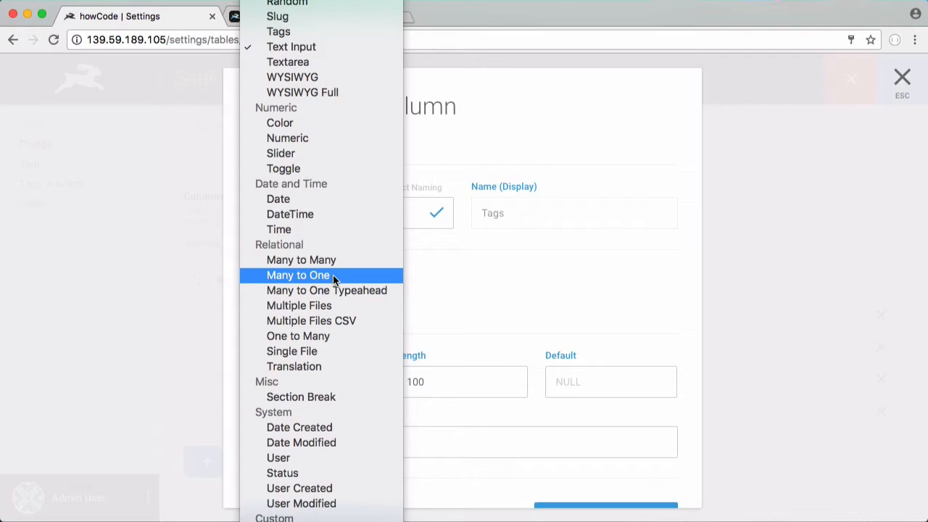
pyautogui.moveTo(305, 275)
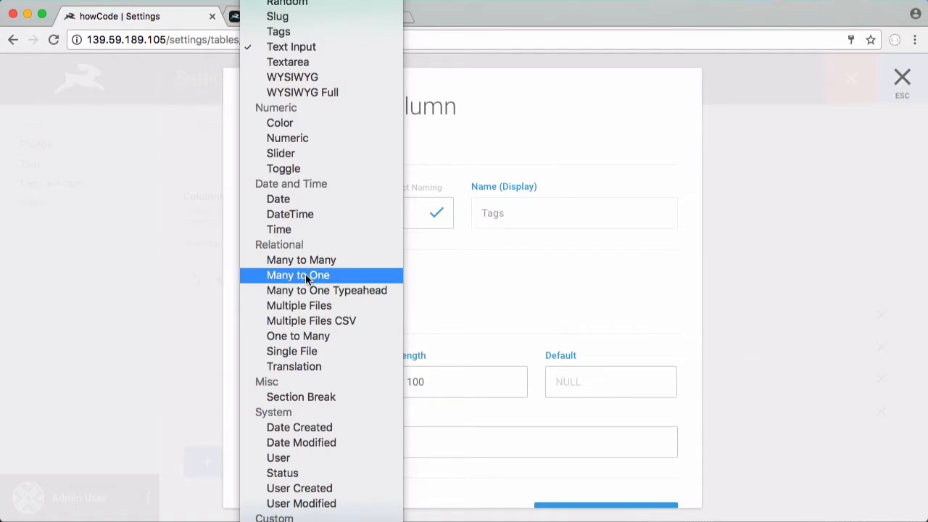
pyautogui.moveTo(326, 289)
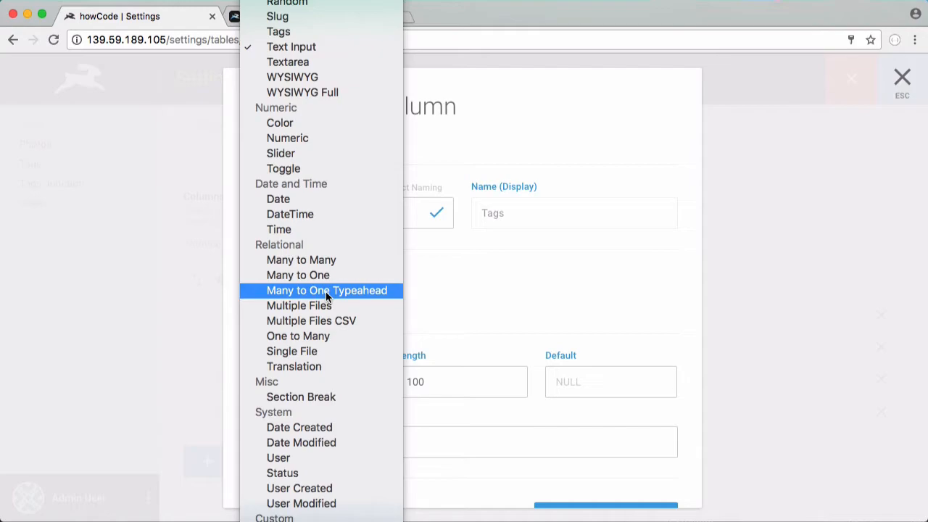
pyautogui.moveTo(301, 259)
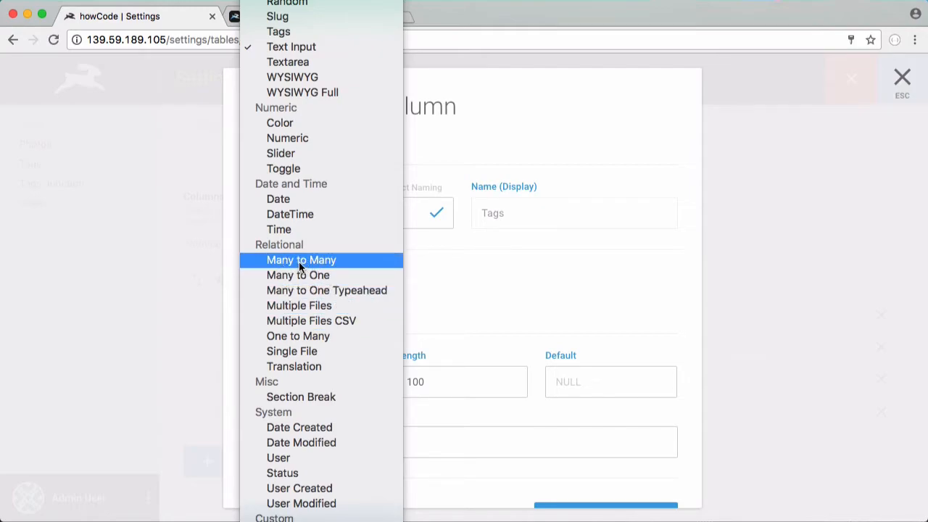
# Choose the Many-to-Many interface with tags_junction as junction table and tags as related table
pyautogui.click(301, 260)
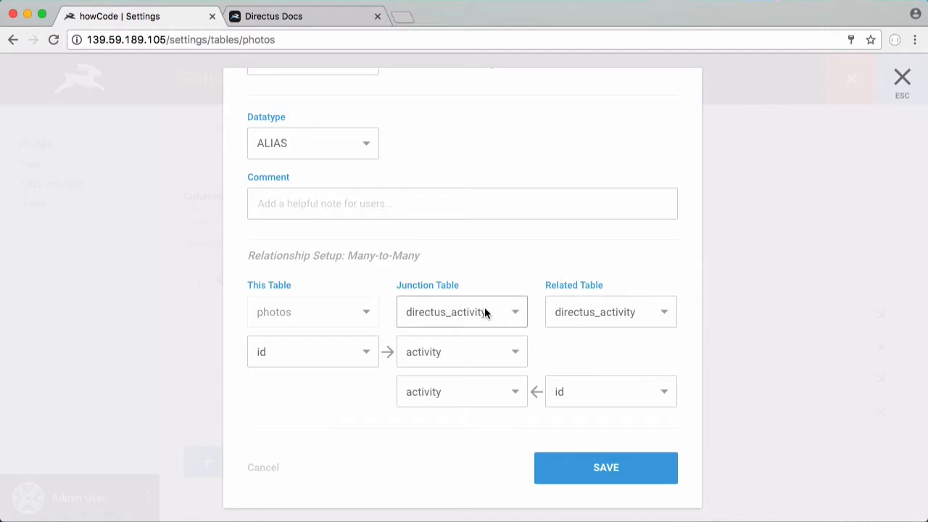
pyautogui.click(461, 311)
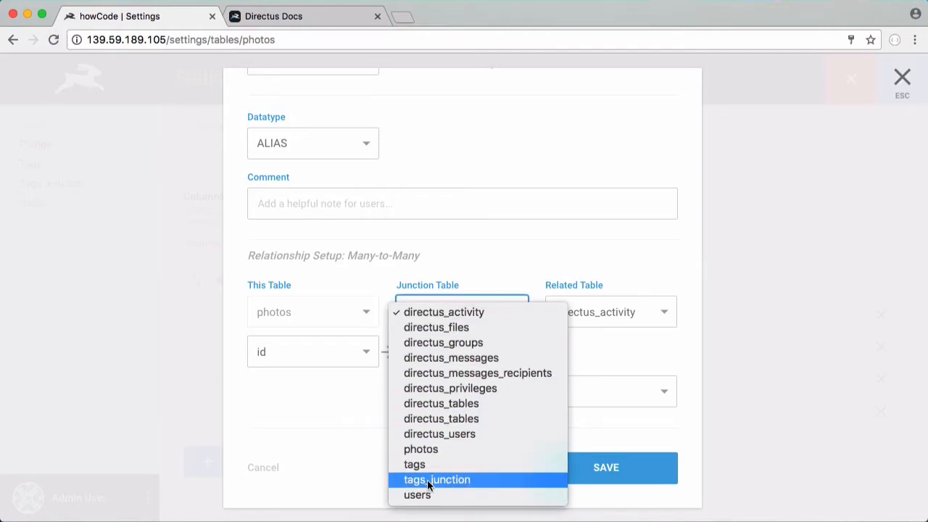
pyautogui.click(436, 478)
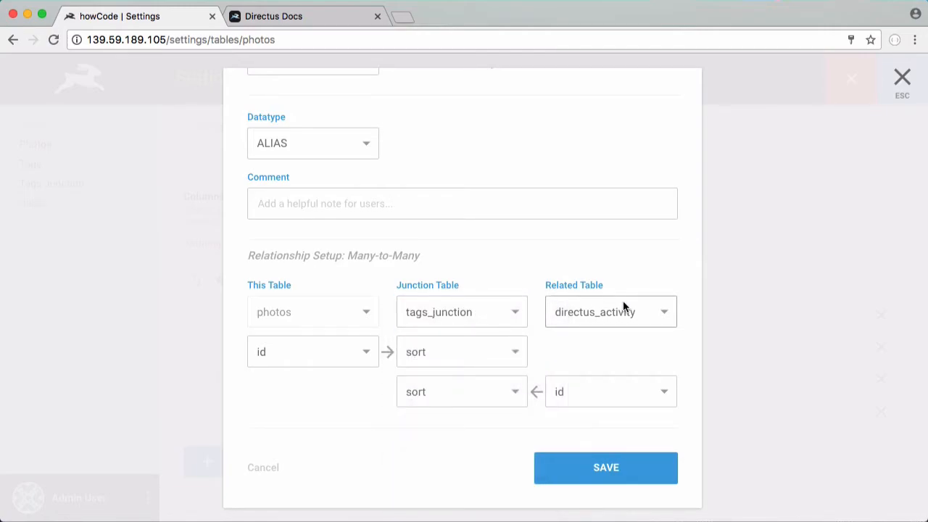
pyautogui.click(608, 311)
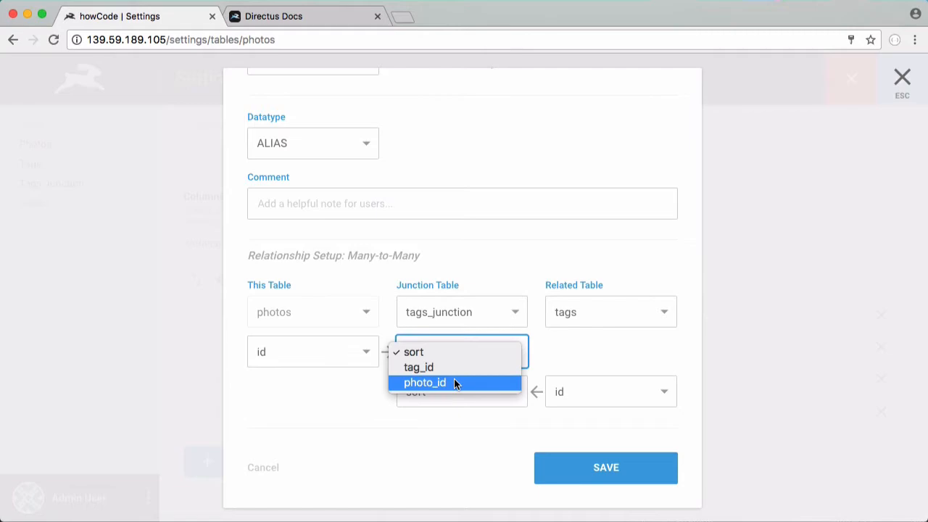
# Map photos id to photo_id and tag_id to tags id, then save the relationship
pyautogui.click(423, 383)
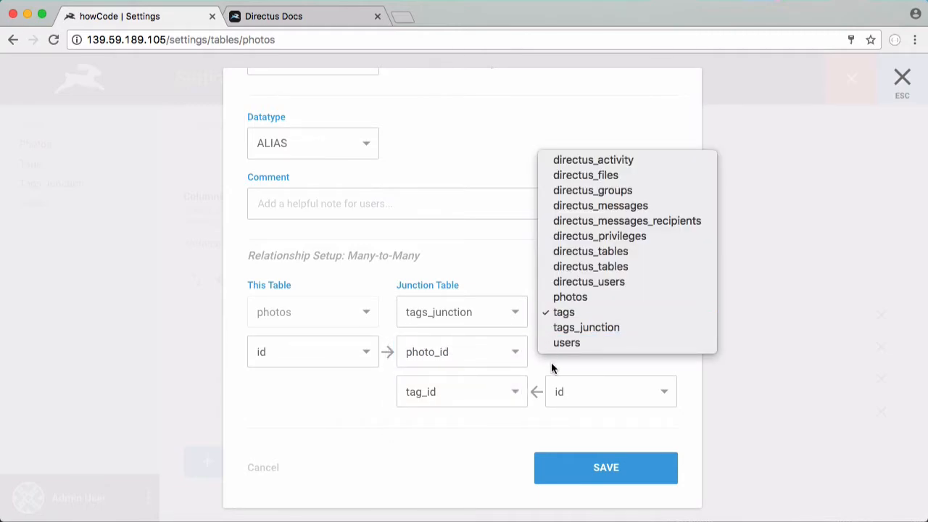
pyautogui.click(563, 312)
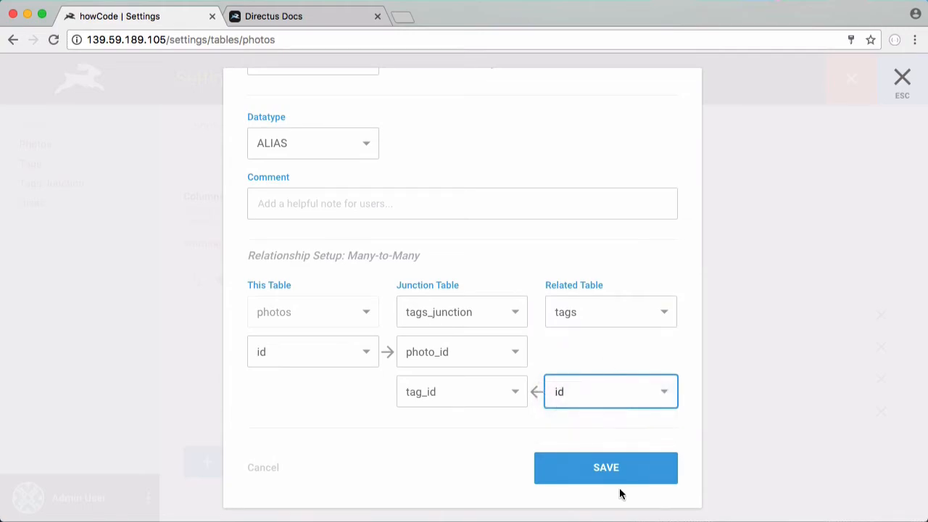
pyautogui.click(606, 467)
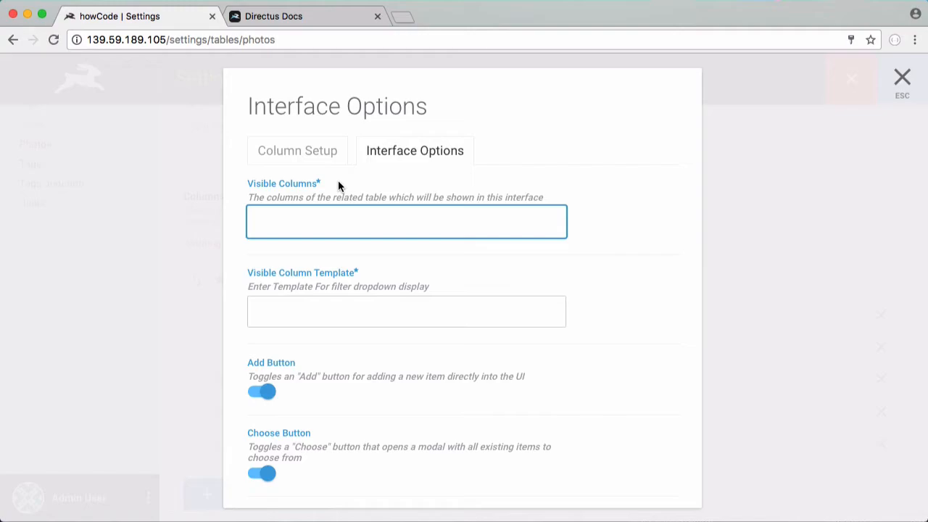
# Set Visible Columns to tag_name and the Visible Column Template to {{tag_name}}
pyautogui.write('tag_n')
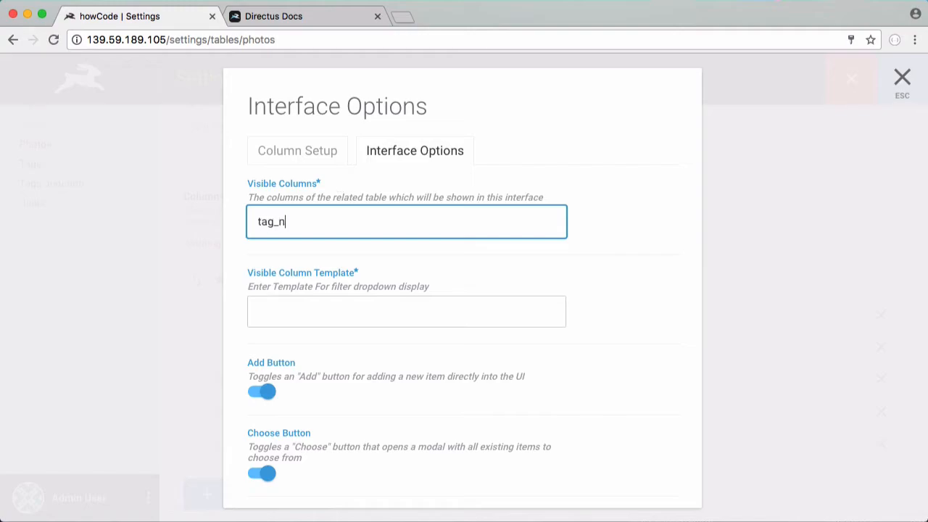
pyautogui.write('ame')
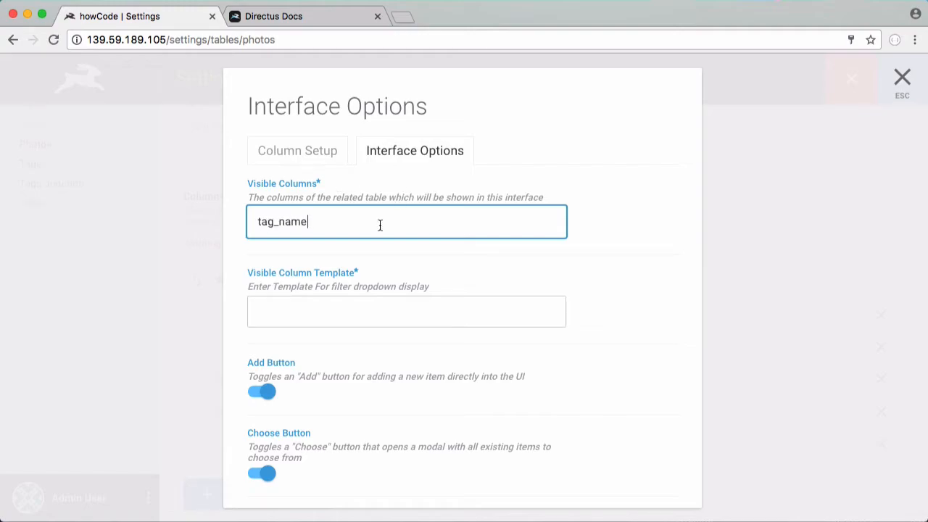
pyautogui.click(406, 310)
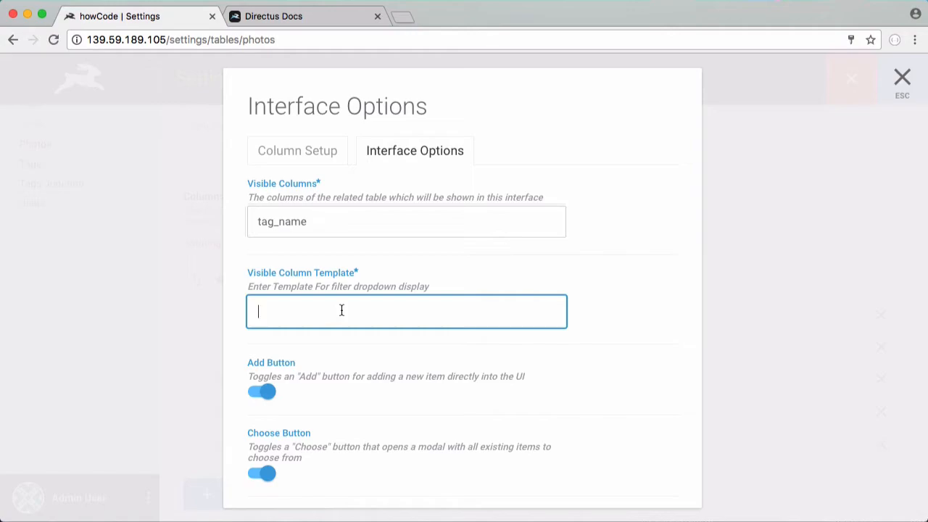
pyautogui.write('{{tag_name}}')
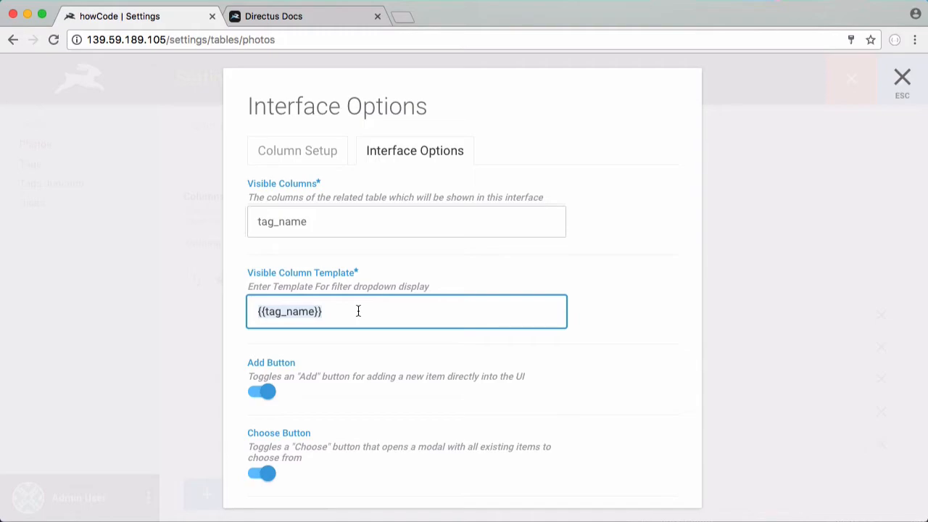
pyautogui.click(574, 240)
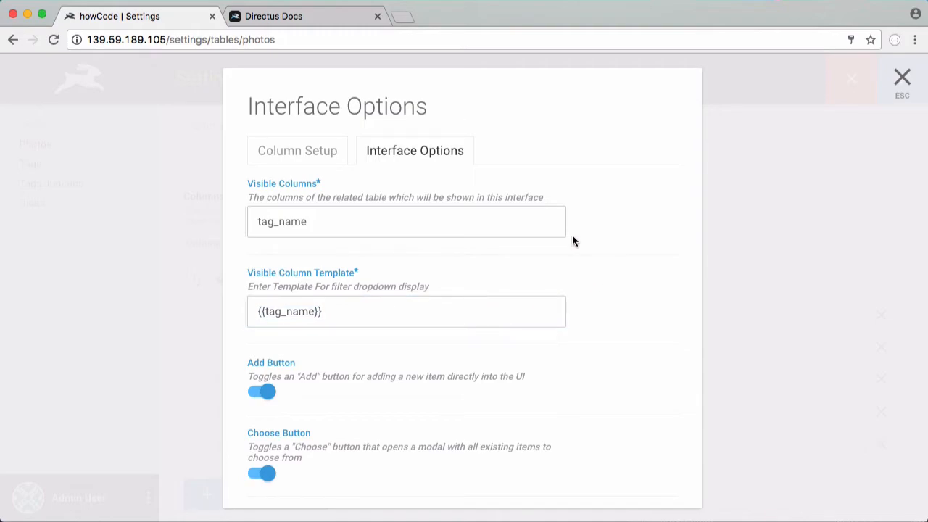
# Turn on No Duplicates for the Tags column and save its interface options
pyautogui.scroll(-3)
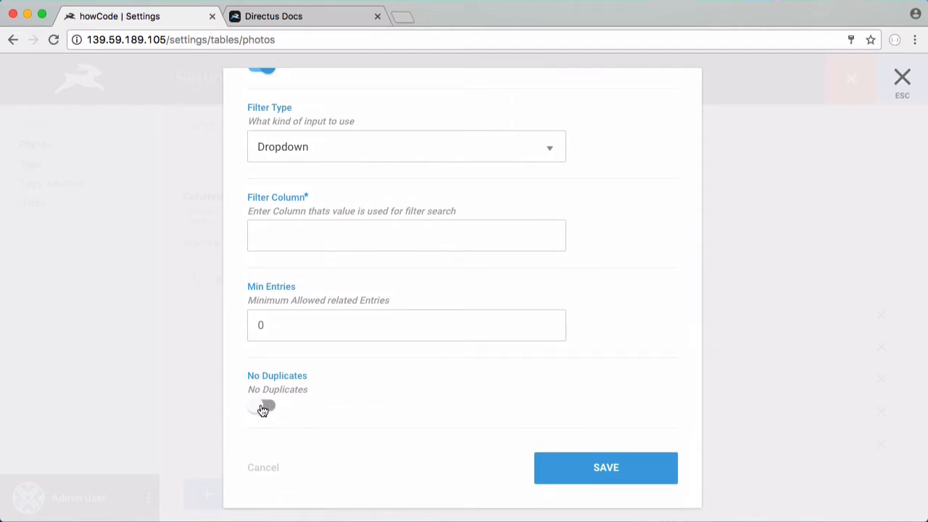
pyautogui.click(261, 406)
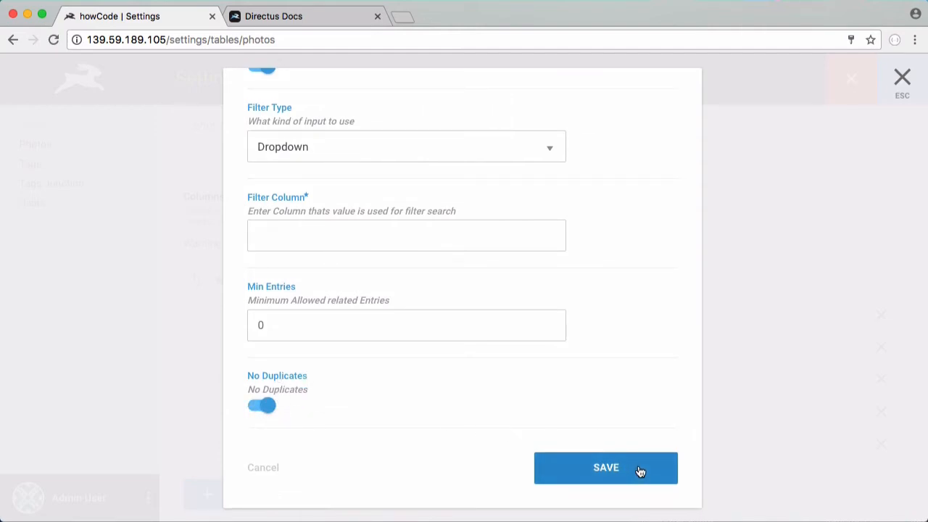
pyautogui.click(606, 466)
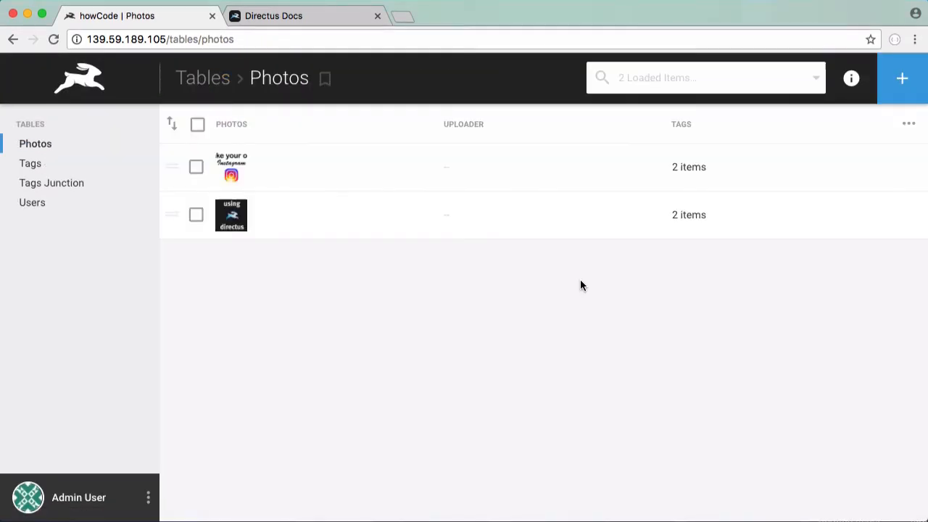
pyautogui.moveTo(545, 290)
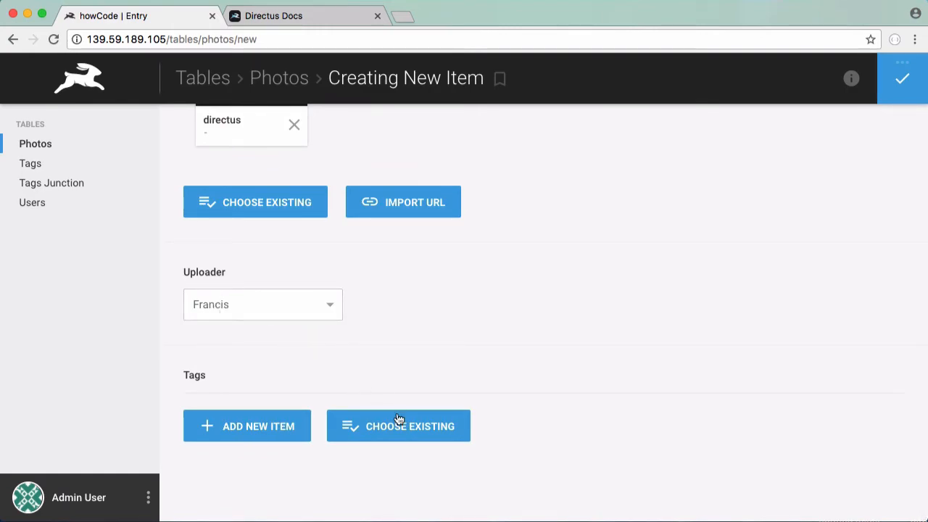
pyautogui.moveTo(406, 432)
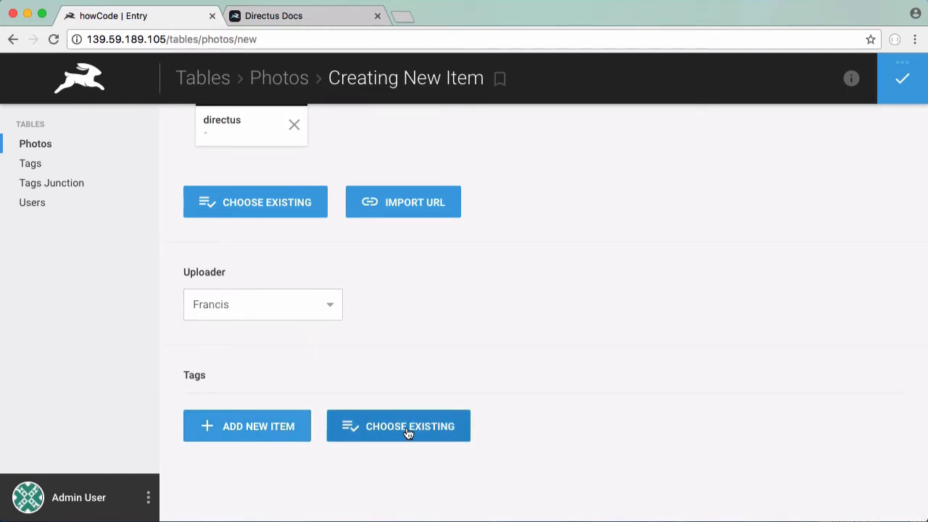
# Tag the new photo with existing HTML and Javascript tags and save it as the third photo
pyautogui.click(397, 426)
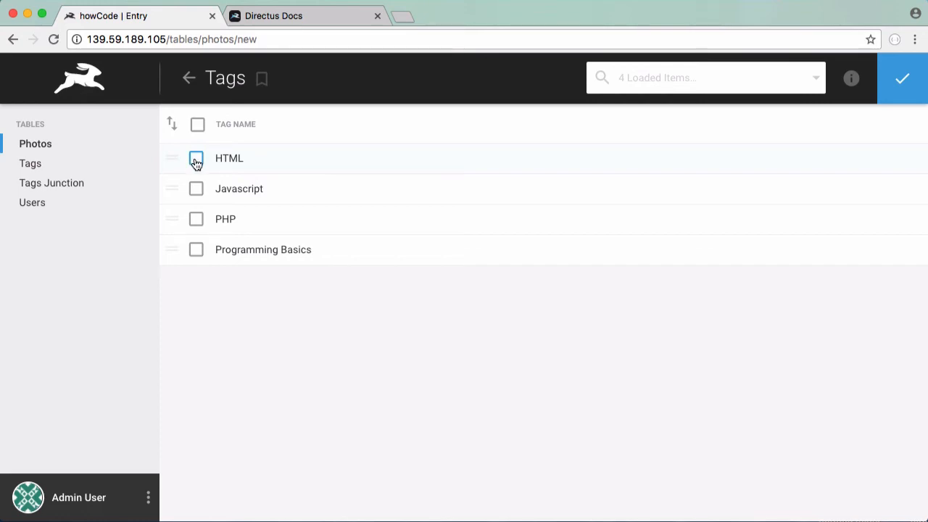
pyautogui.moveTo(172, 158)
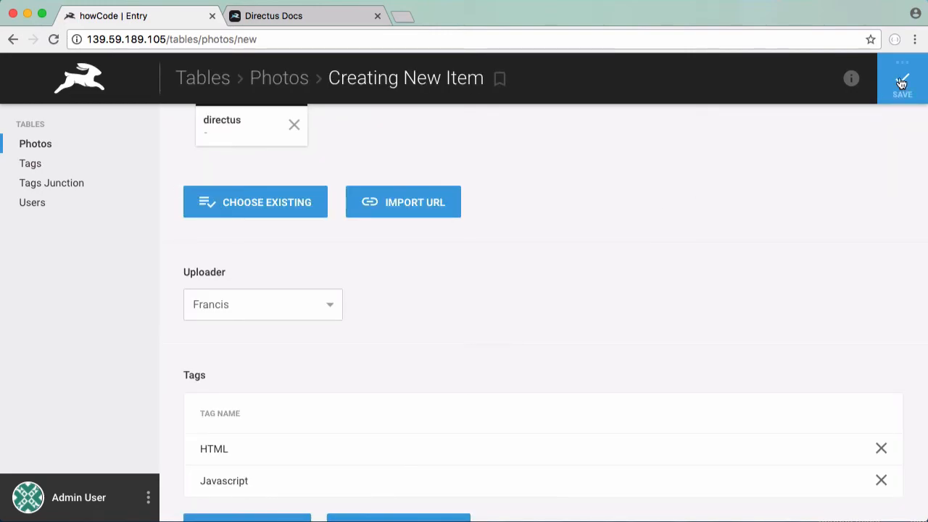
pyautogui.click(902, 78)
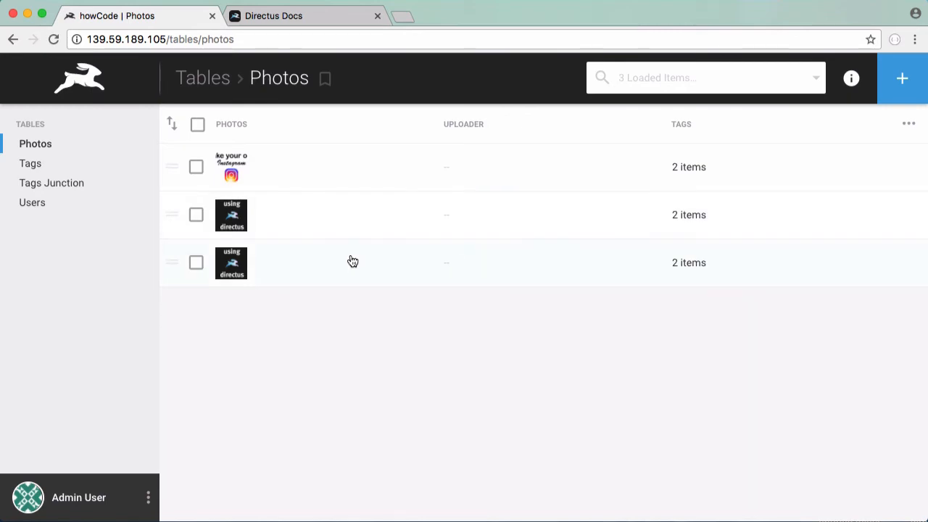
pyautogui.moveTo(53, 182)
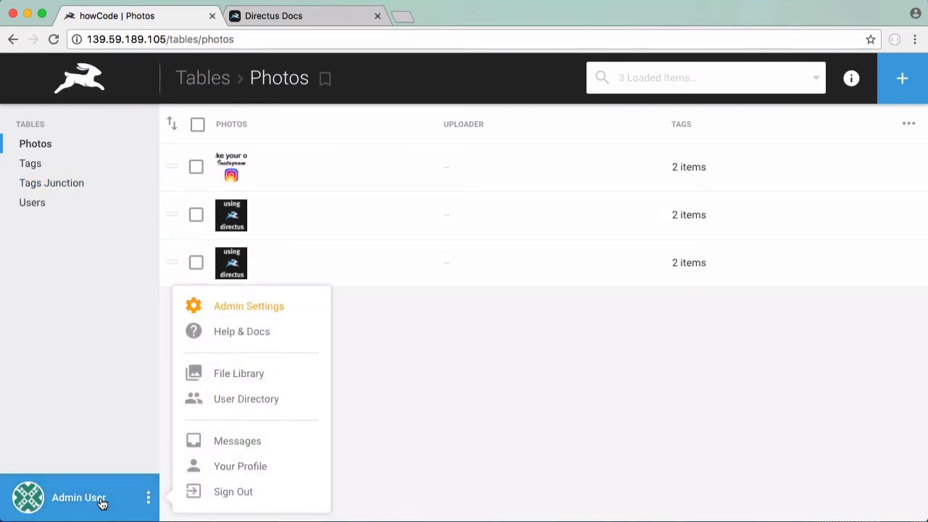
# Mark Tags Junction as a hidden table in Admin Settings, leaving Photos, Tags and Users, and reopen Photos
pyautogui.click(250, 306)
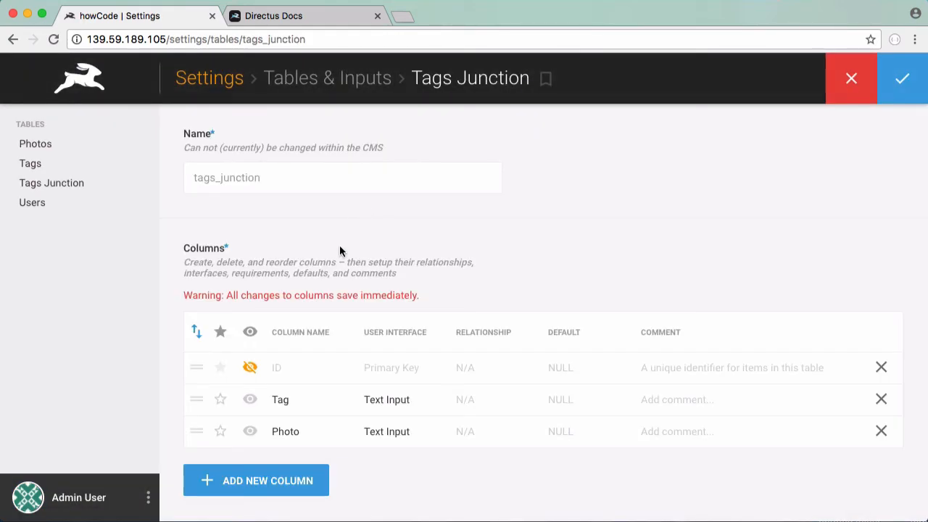
pyautogui.scroll(-3)
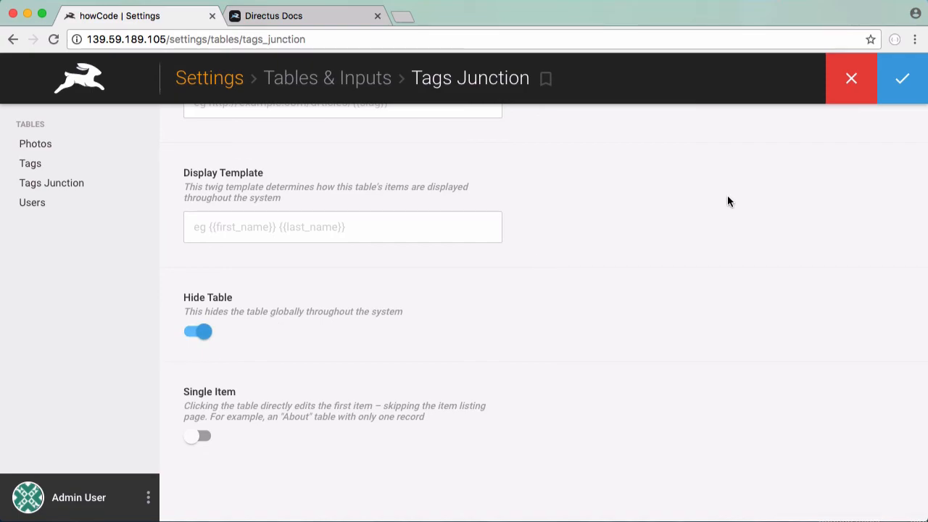
pyautogui.click(851, 78)
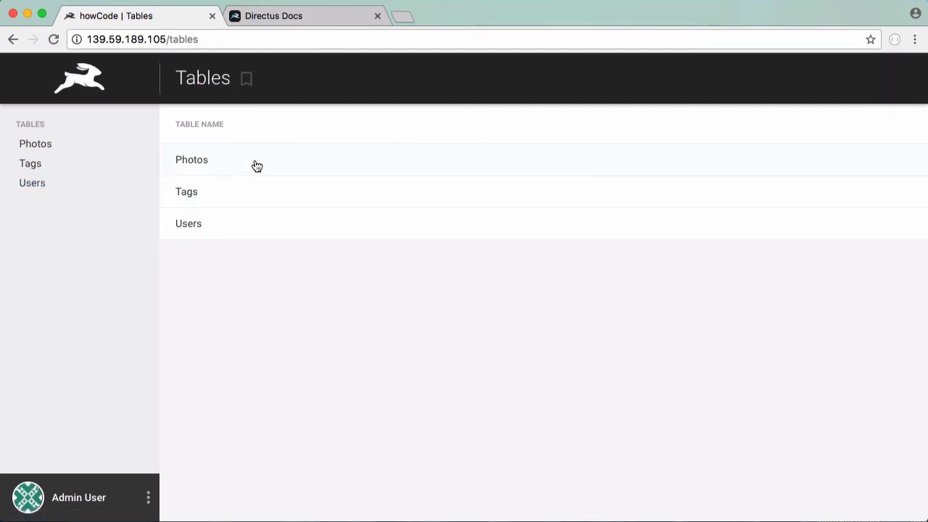
pyautogui.click(191, 159)
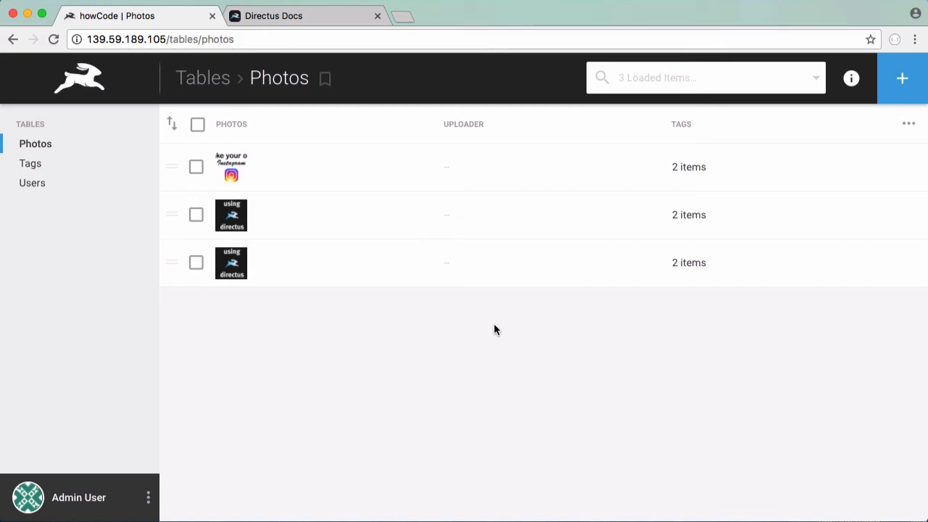